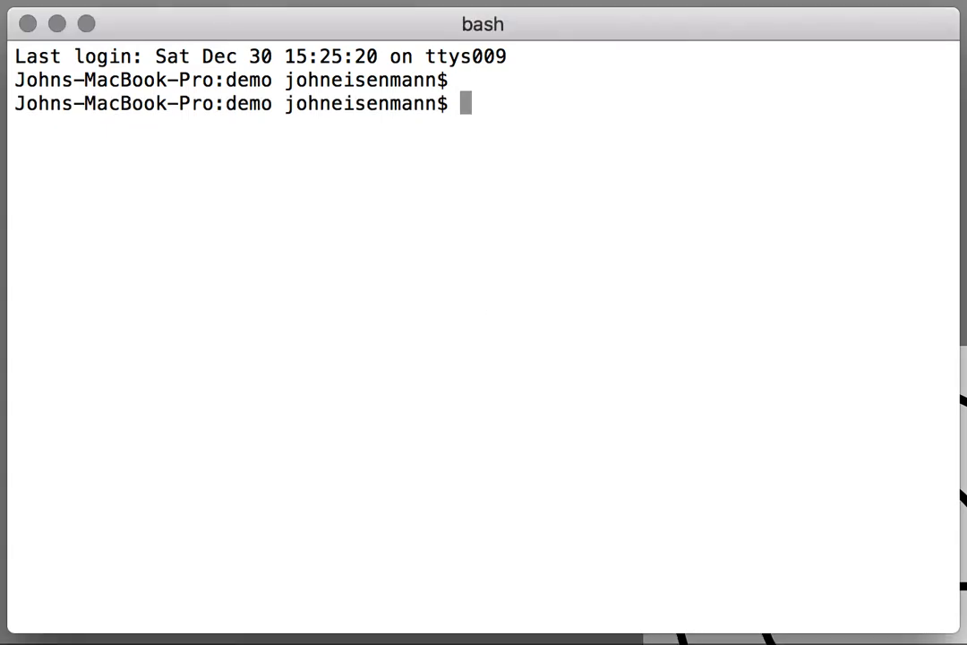
Step: Clone the breadtext repo, then build it with make and install it with sudo make install
text(git clone https://github.com/ostracod/breadtext.git)
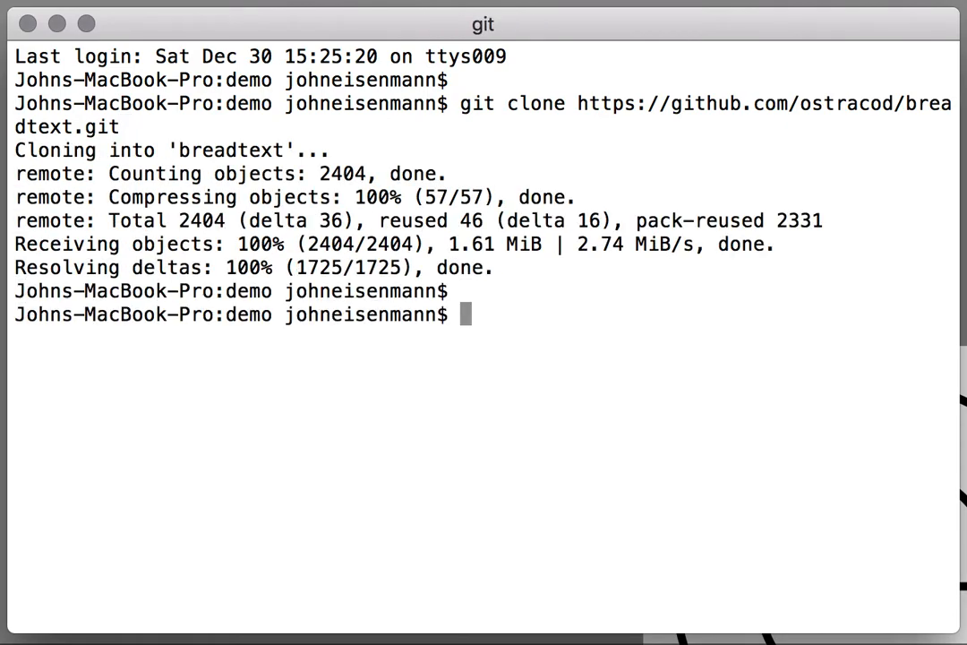
text(cd breadtext)
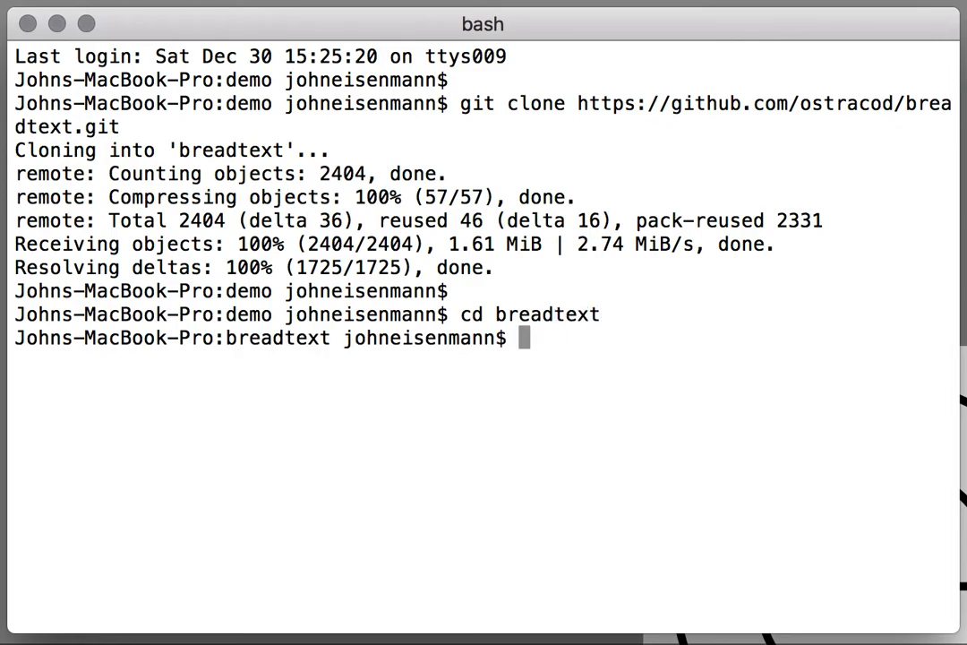
text(make)
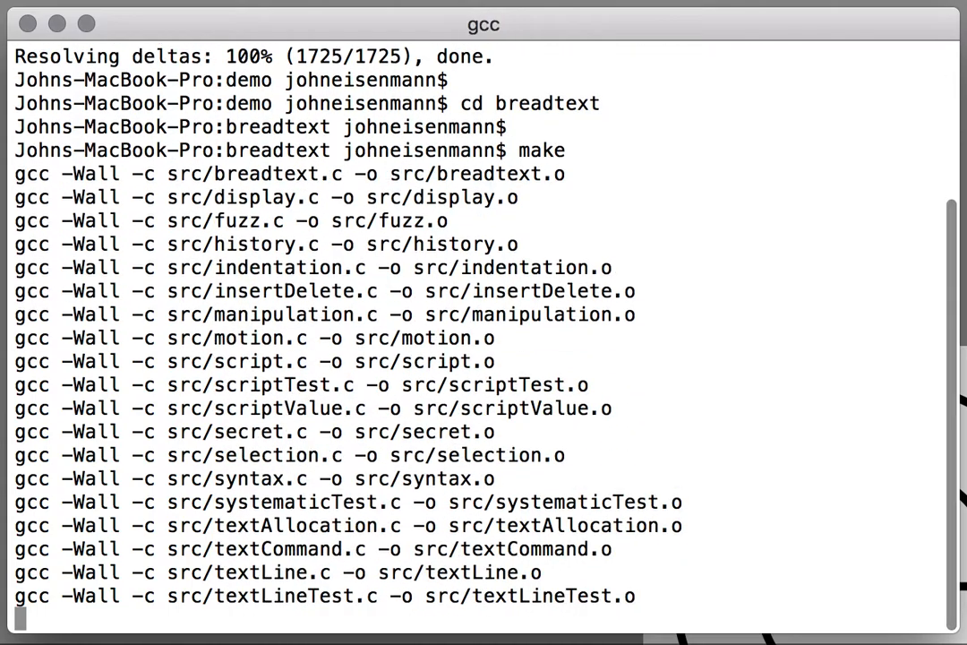
text(sudo make install)
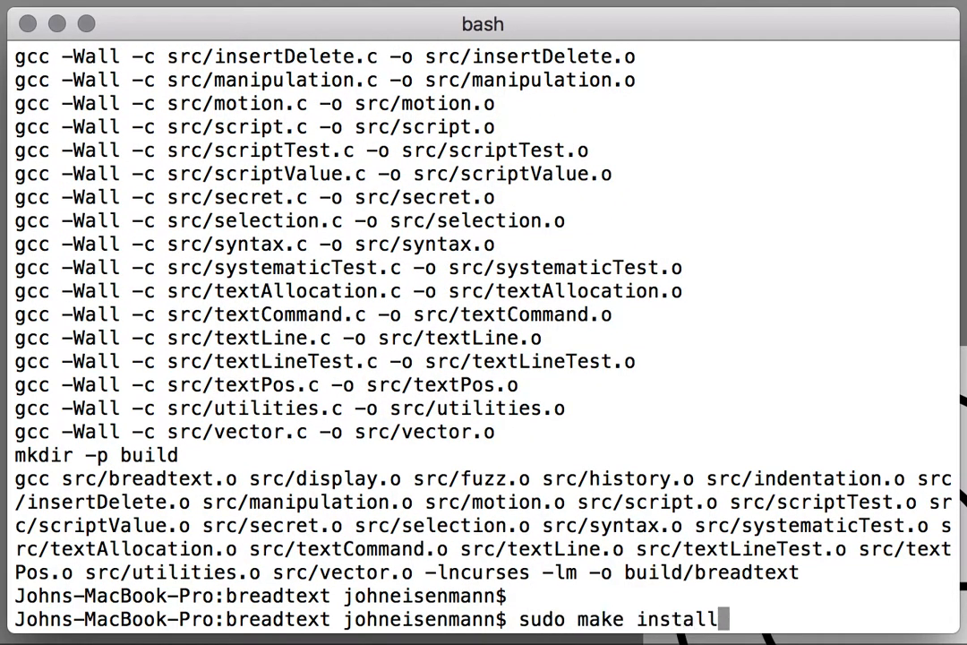
key(enter)
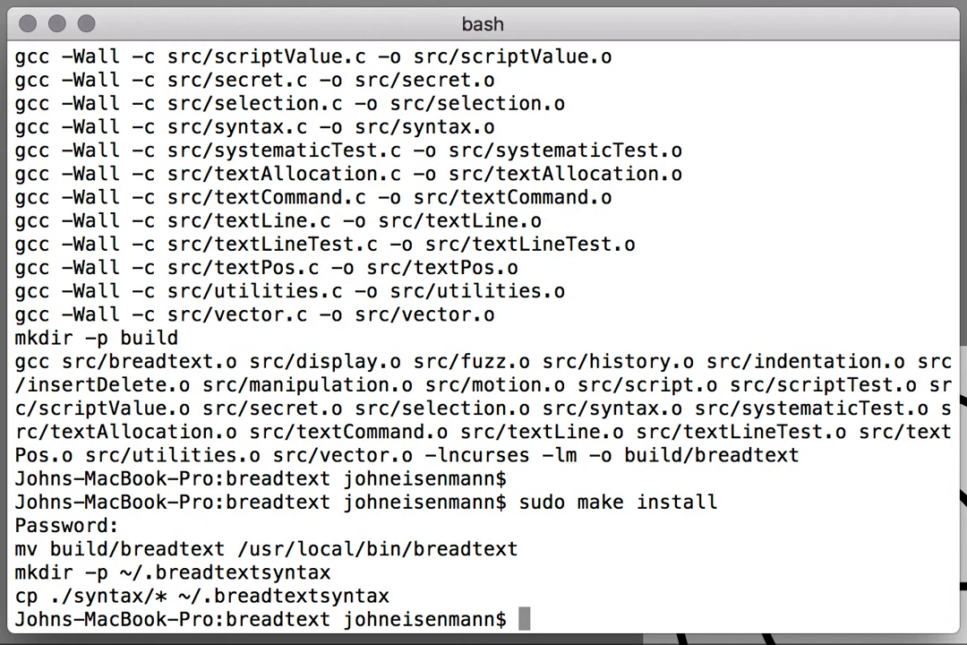
Step: Check the breadtext usage message and symlink it to /usr/local/bin/bt
text(breadtext)
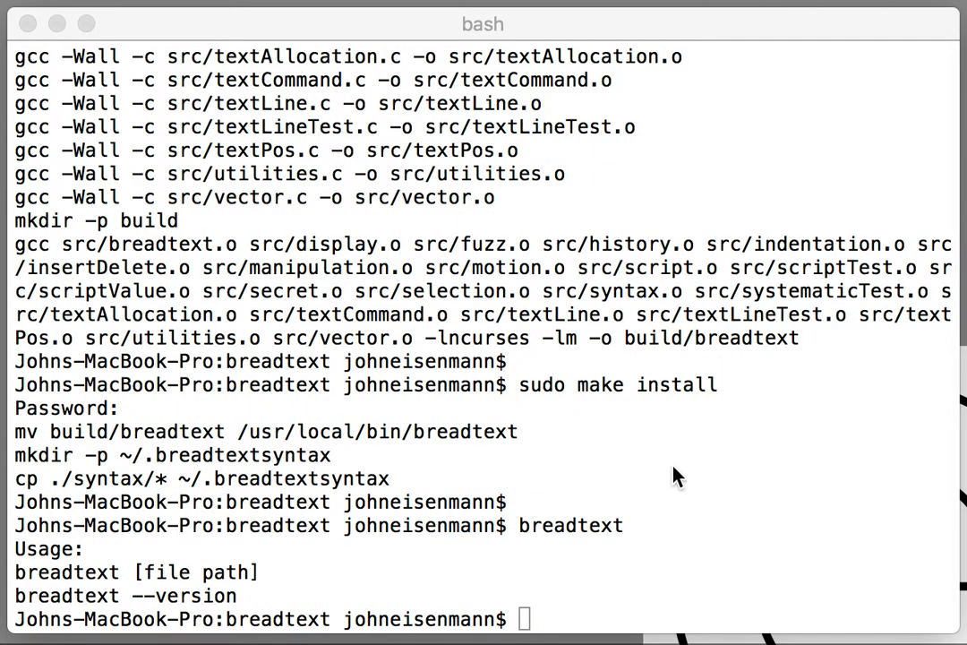
text(sudo ln -s /usr/local/bin/breadtext /usr/local/bin/bt)
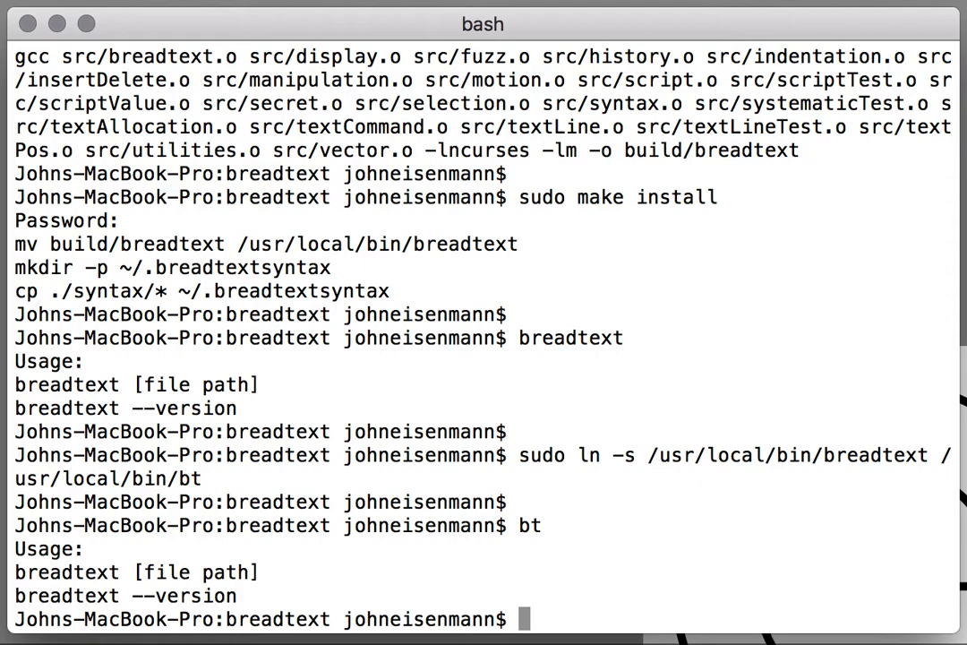
key(enter)
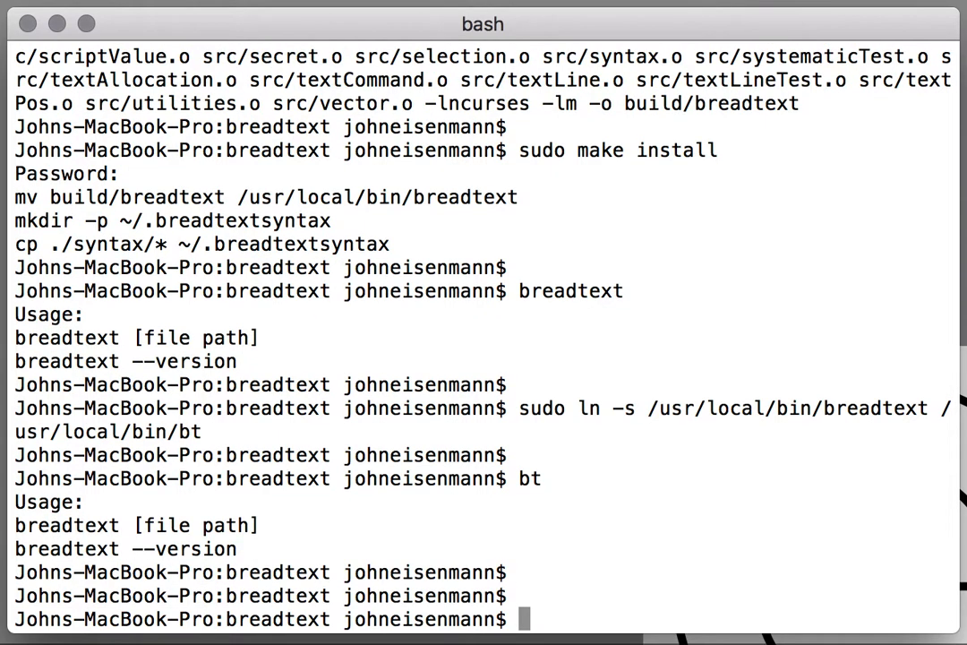
Step: Launch BreadText on a new test.js file using the bt command
text(bt)
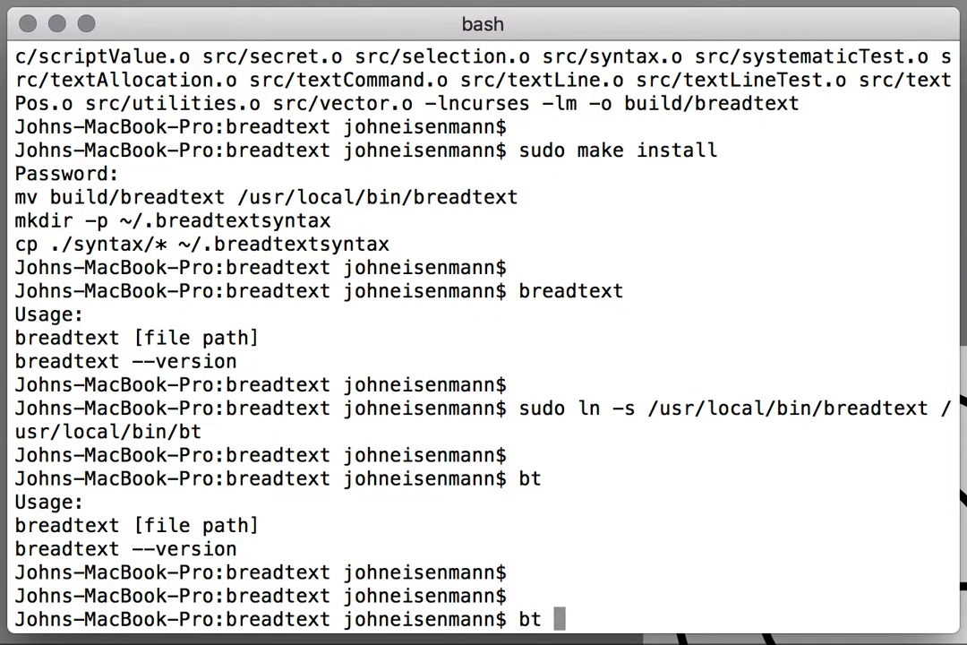
text(test.js)
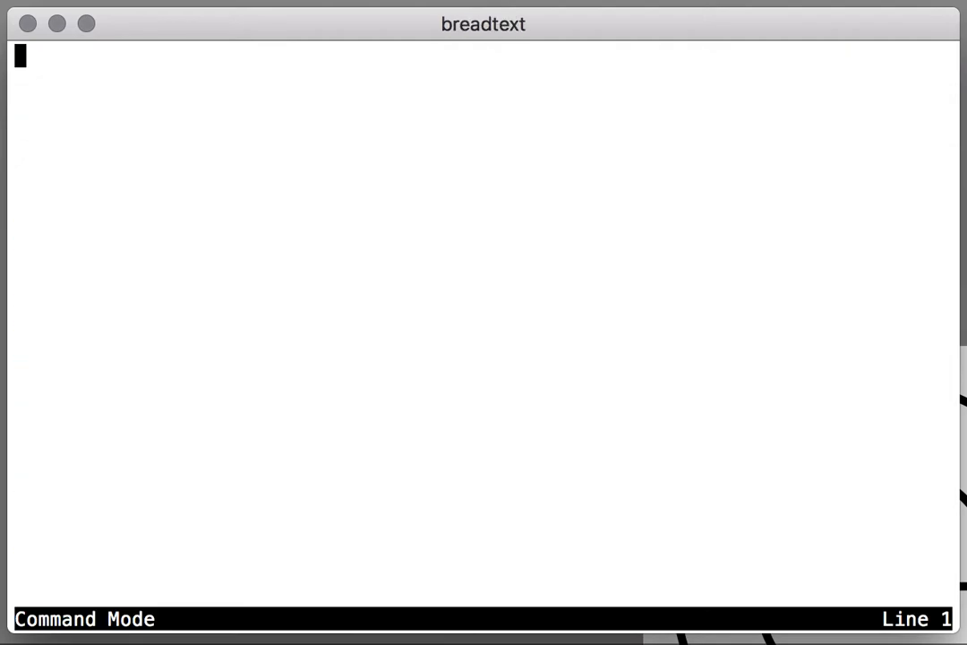
mouse_move(400, 339)
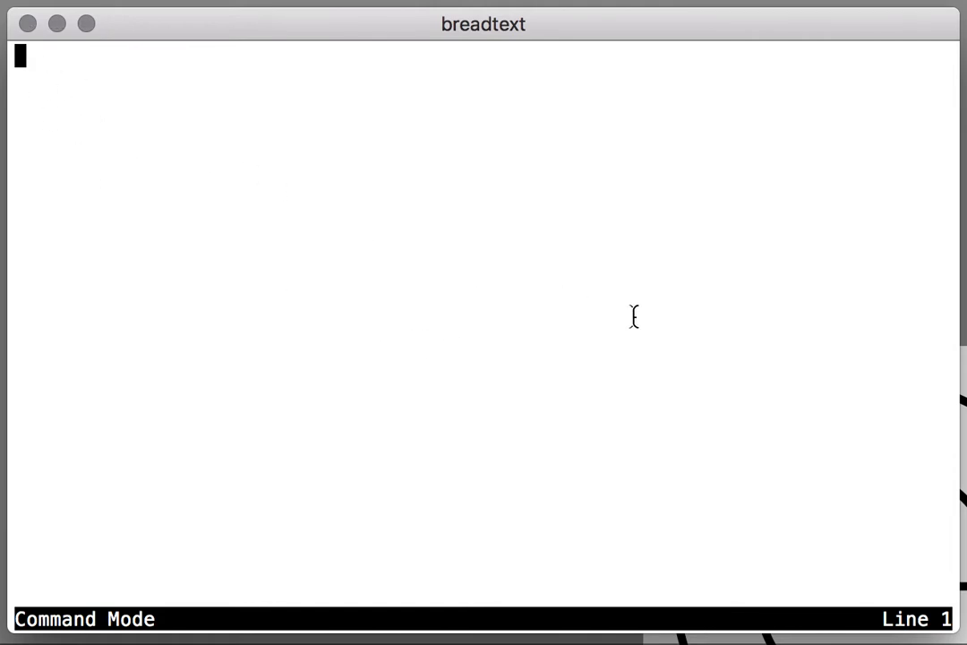
mouse_move(465, 419)
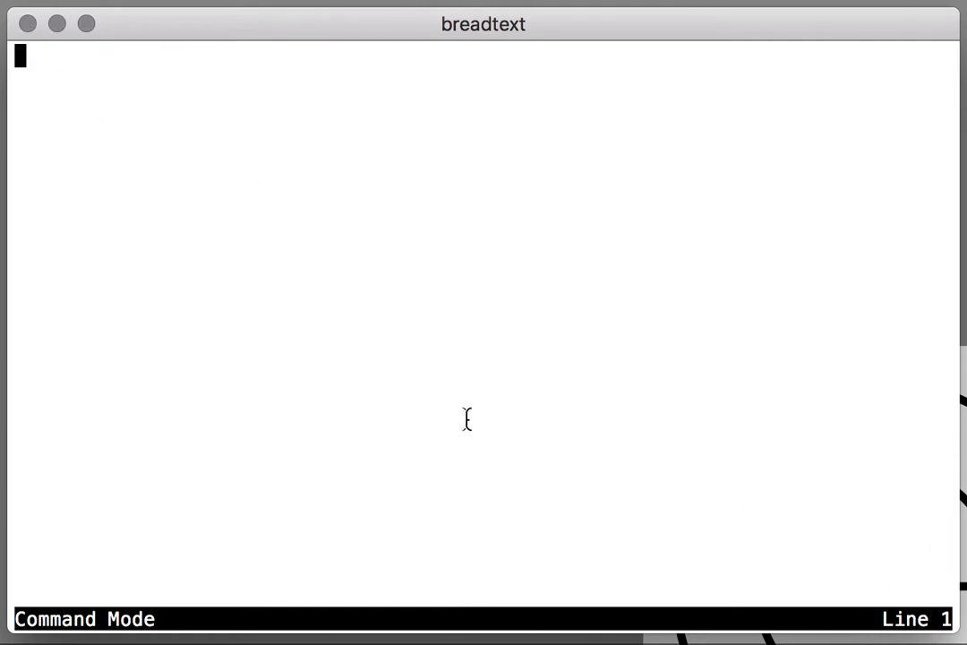
mouse_move(158, 597)
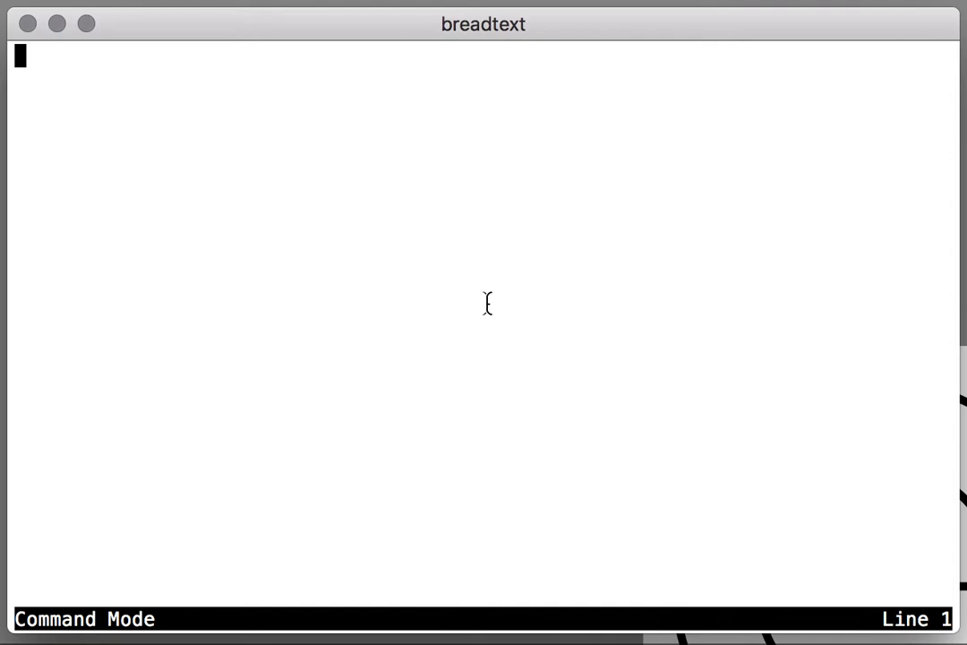
Step: Type 'var x = 123;' and 'console.log(x);' below a '// Hello!' comment line
key(i)
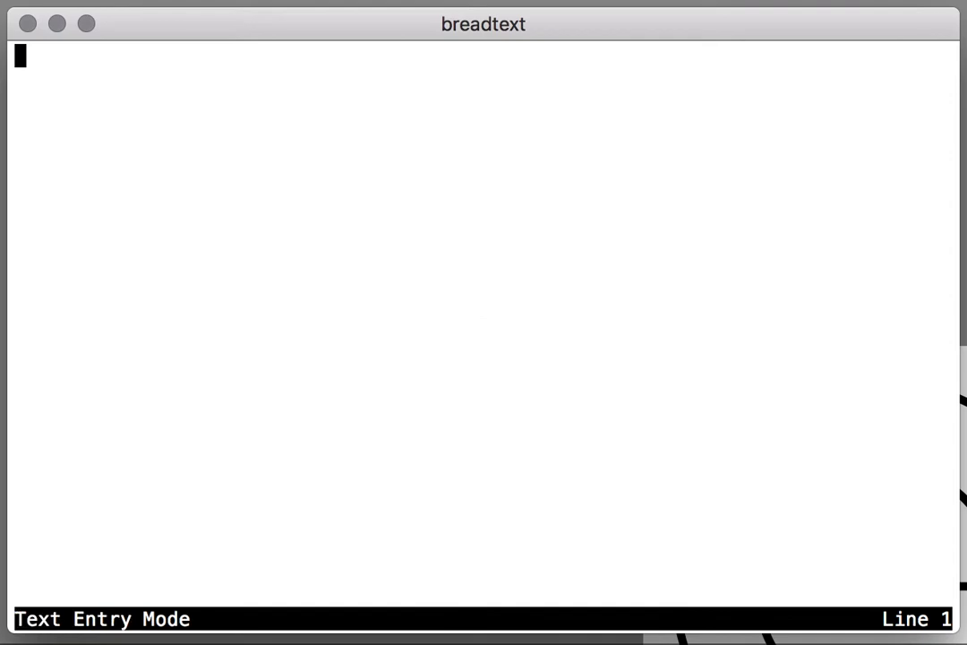
text(var x =)
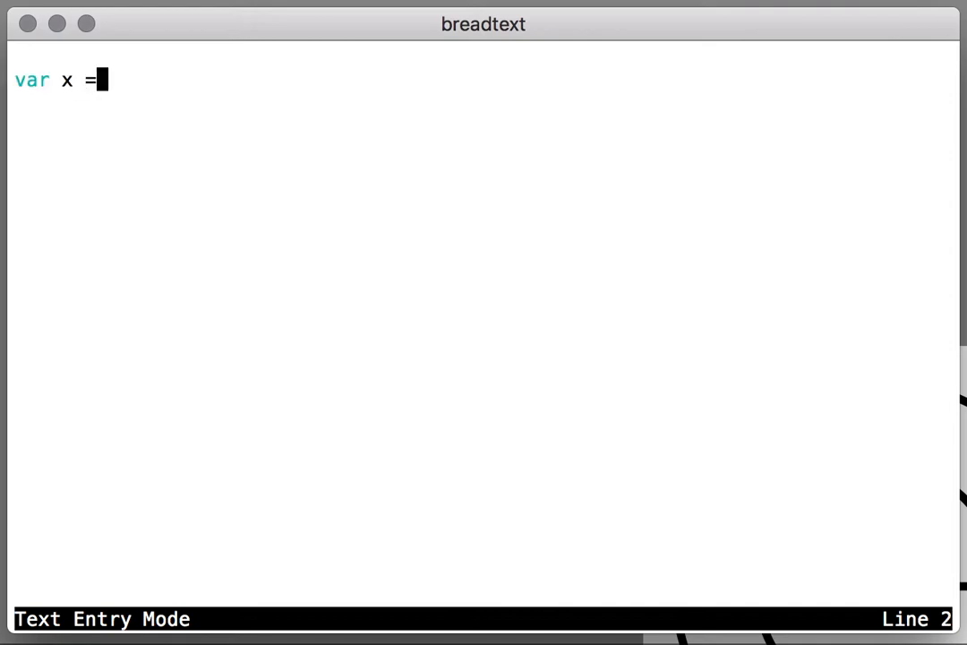
text(123;)
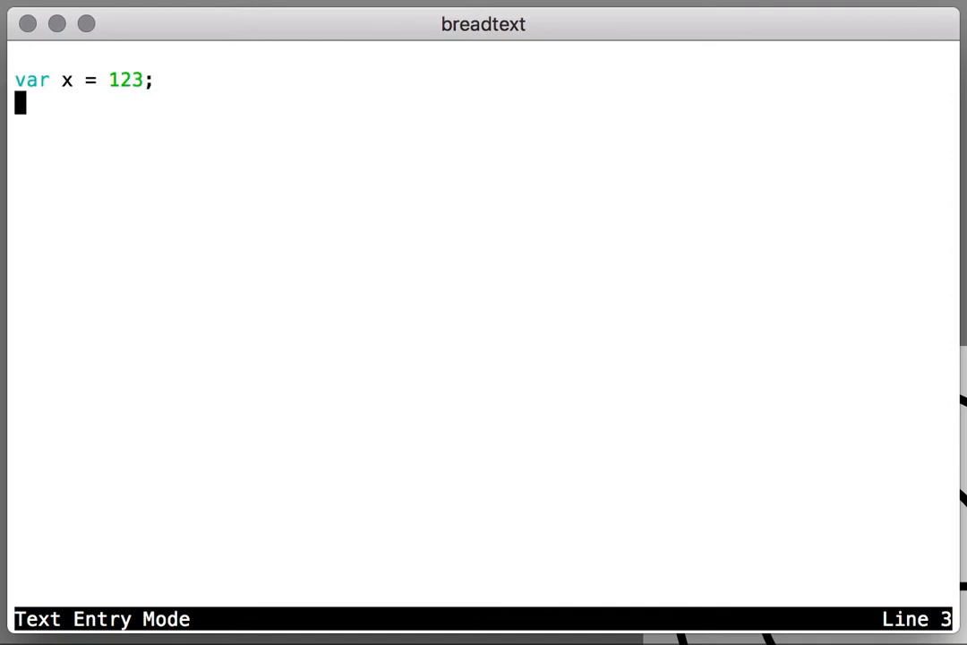
text(console.log()
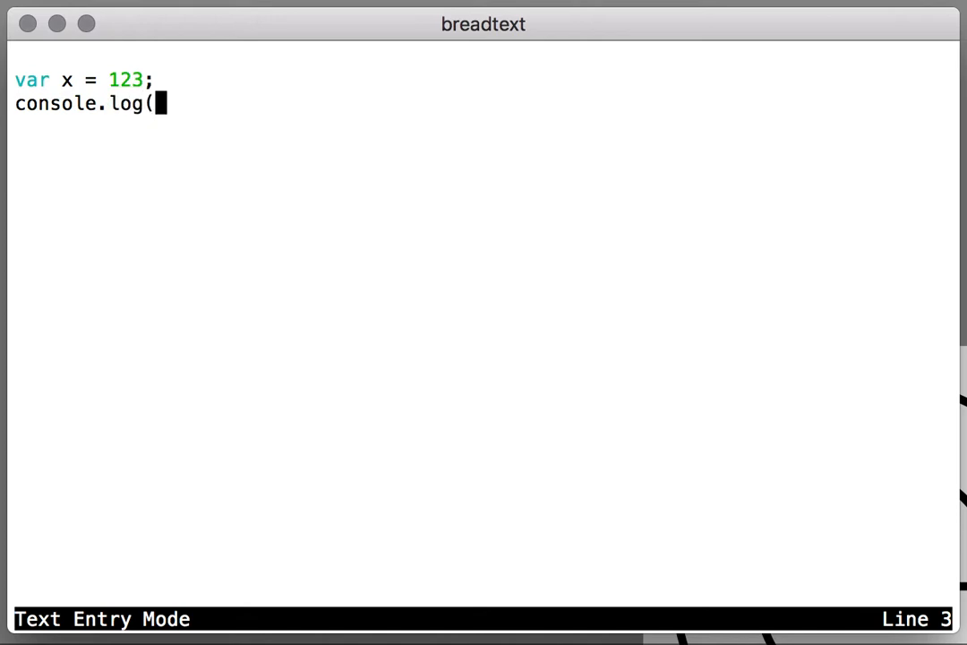
text(x);)
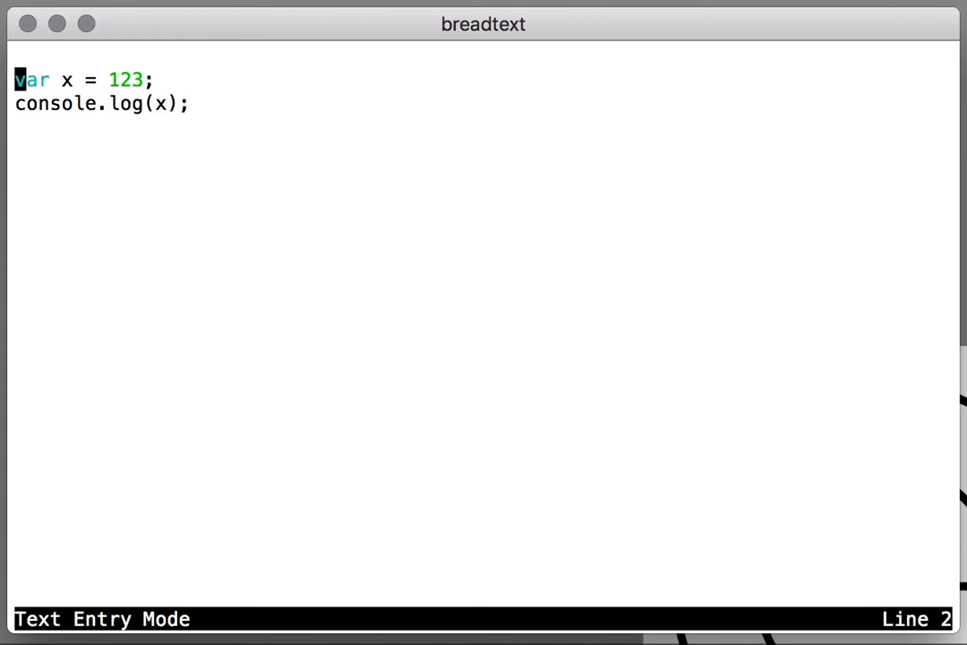
text(// Hel)
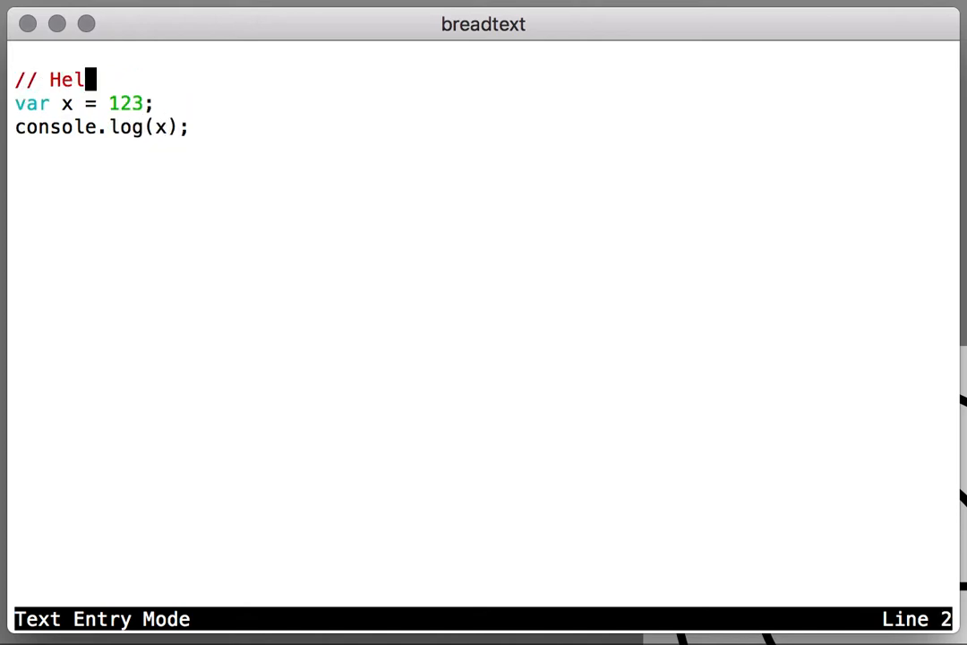
text(lo!)
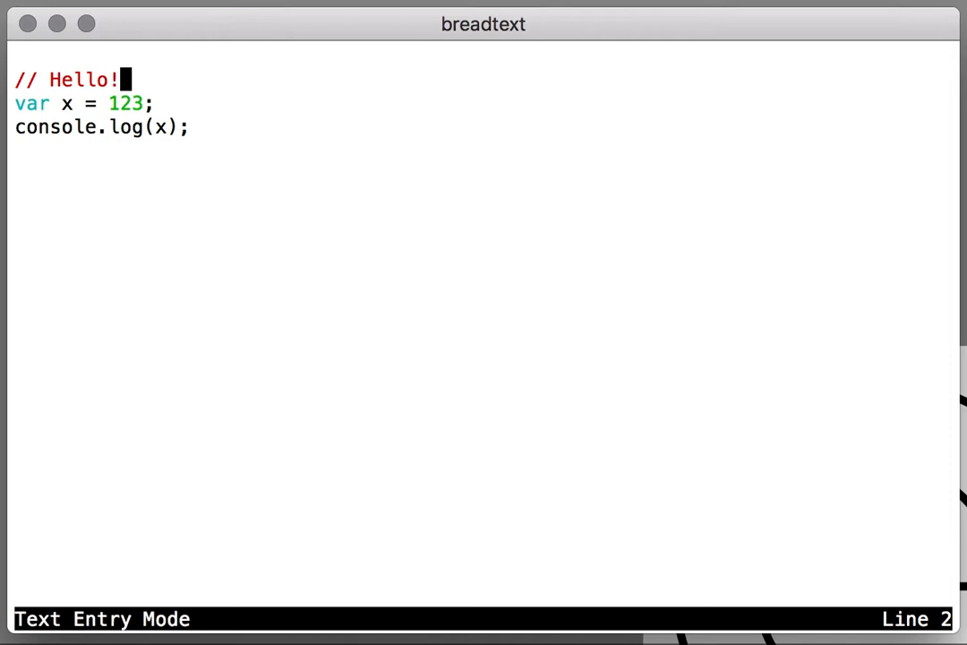
Step: Quit BreadText to the shell and cat test.js to confirm the saved snippet
key(Escape)
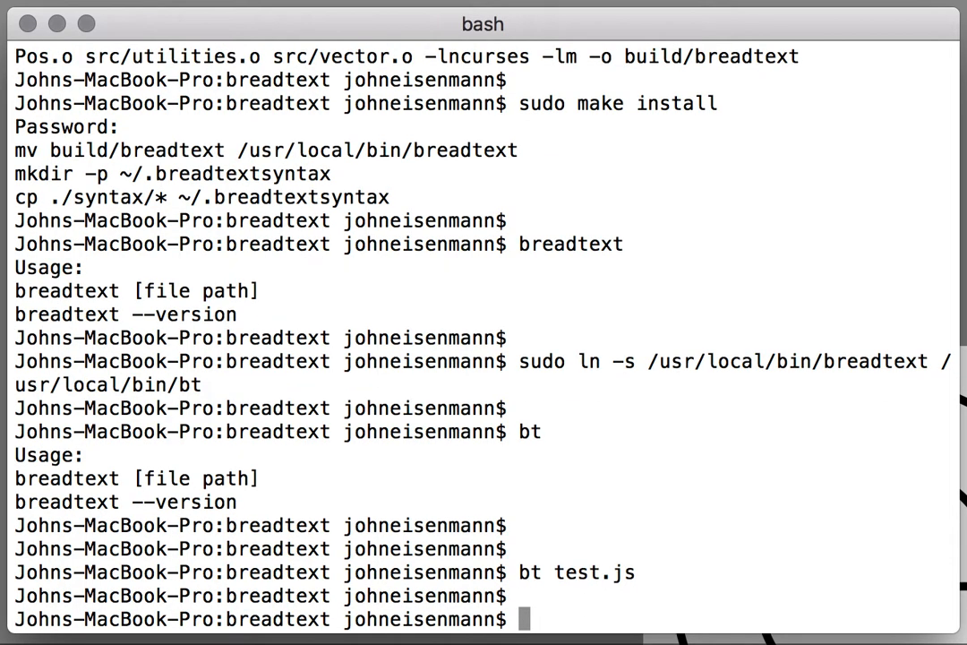
text(cat test.)
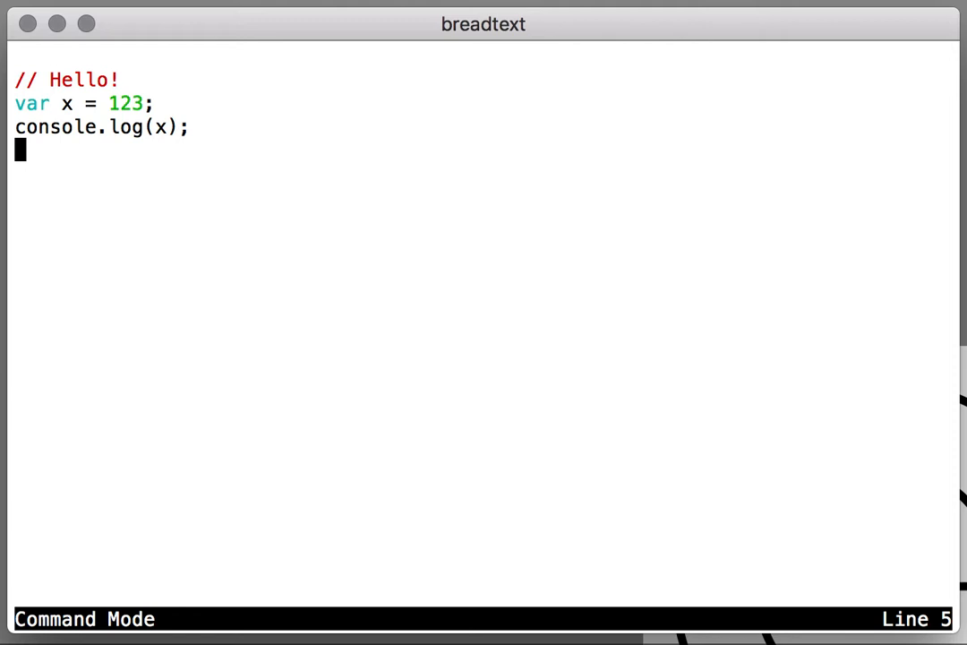
Step: Below a blank line, type 'one', 'two' and 'three' on separate lines
key(i)
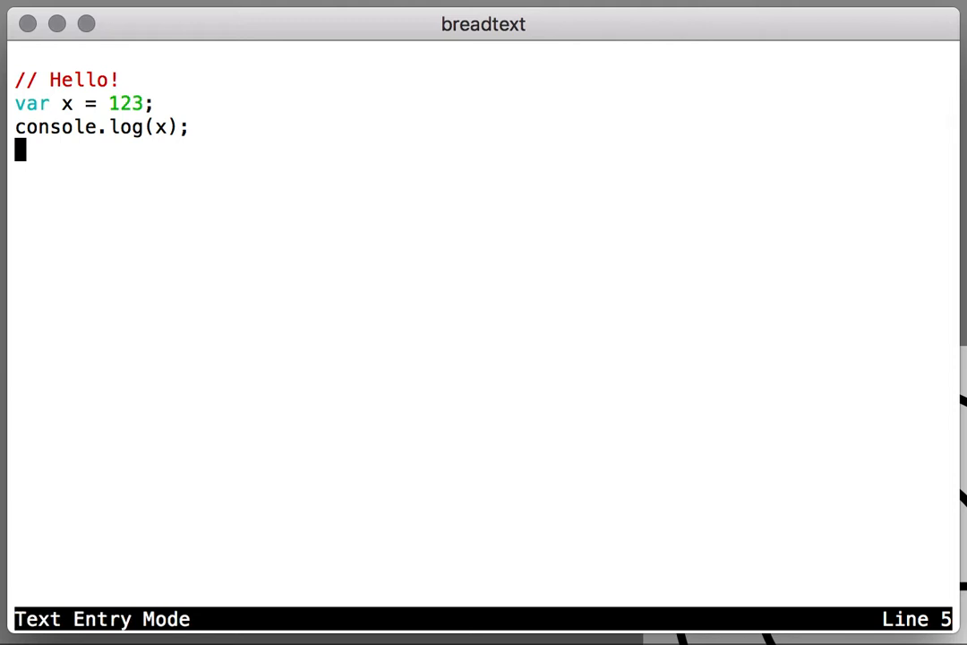
text(one)
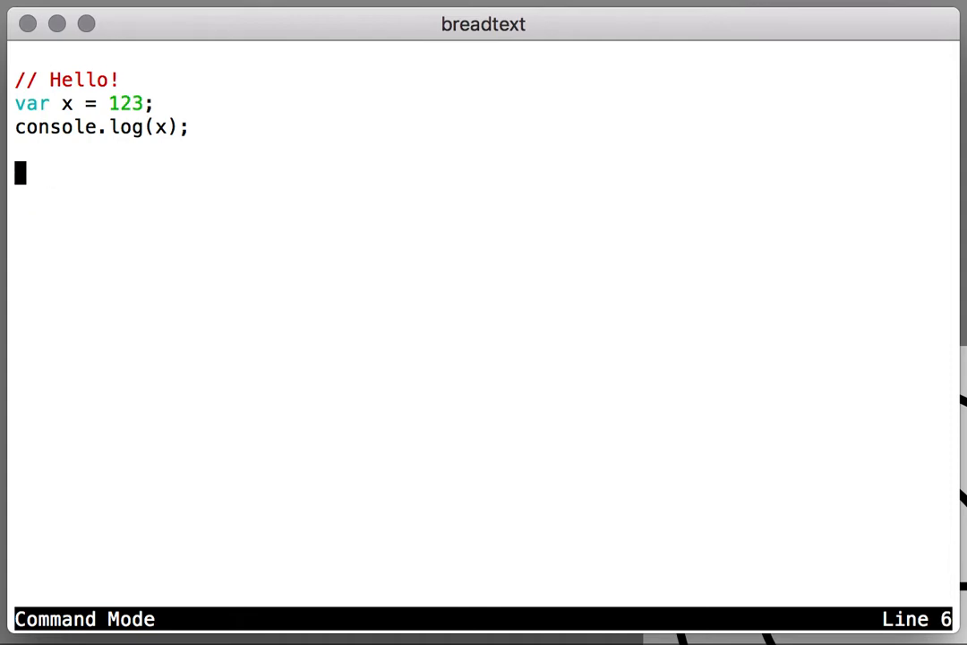
text(one)
text(two)
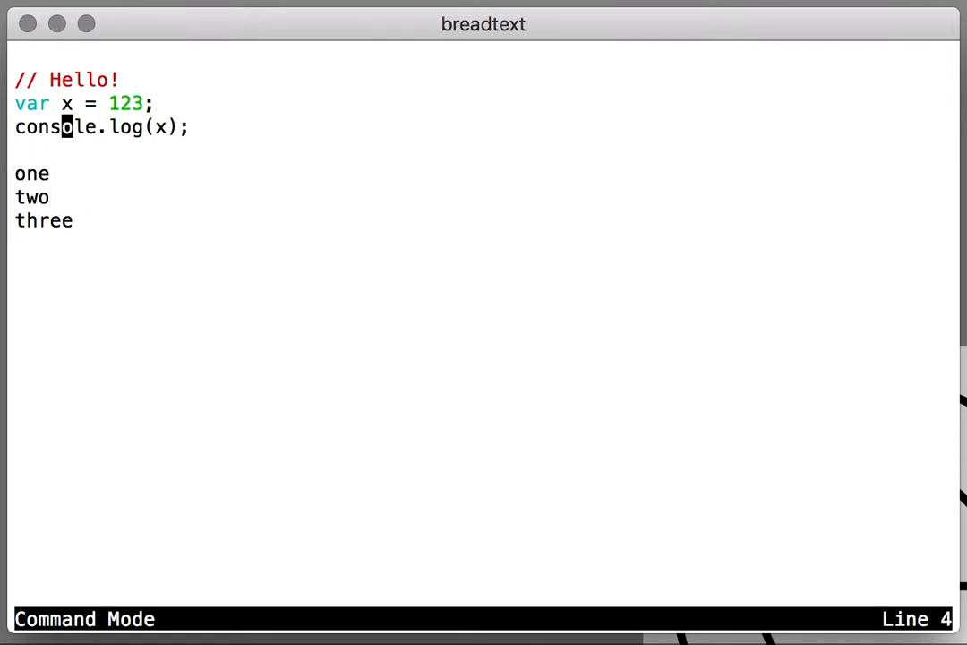
key(v)
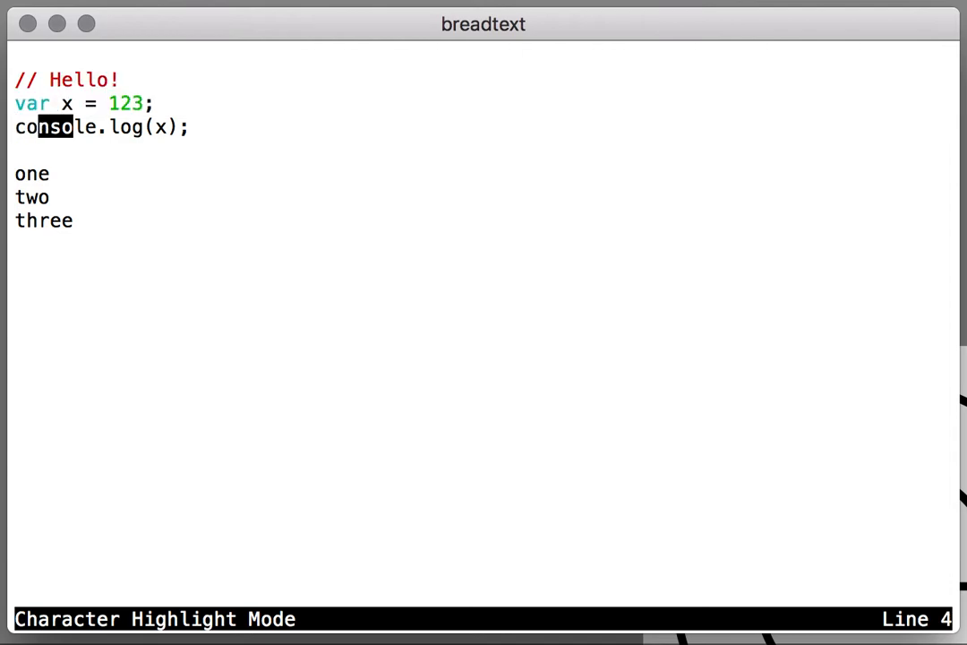
key(Escape)
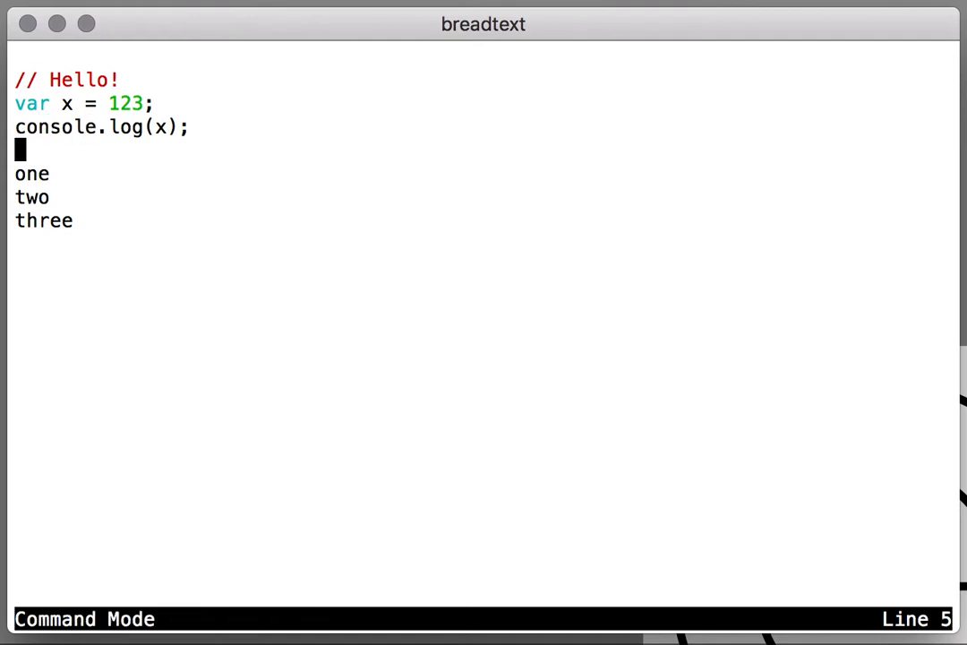
Step: Clear the pasted console text from the terminal and run bt test.js again
text(consoleconsole)
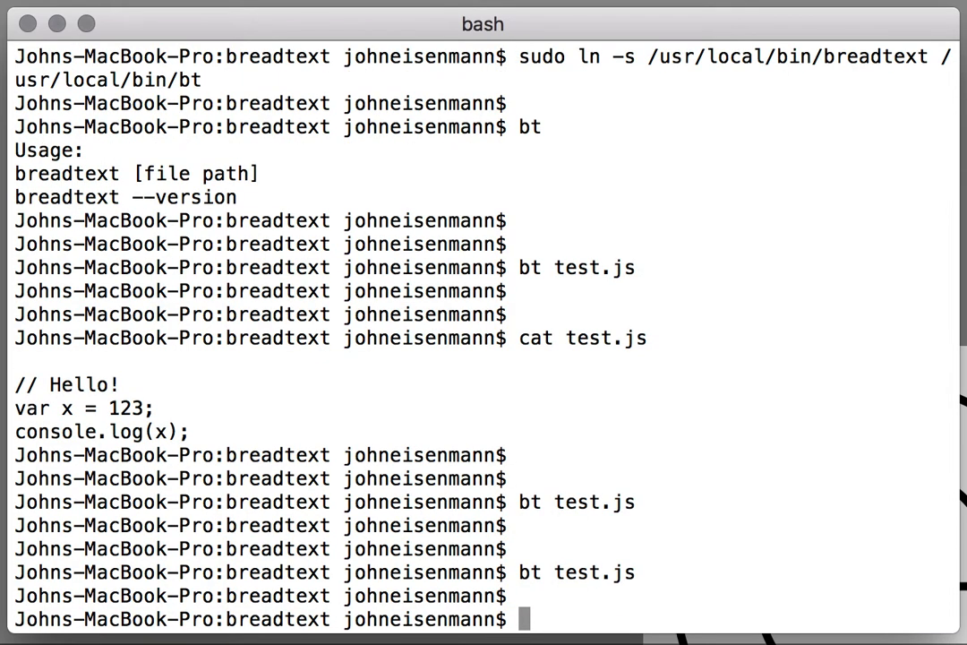
text(console)
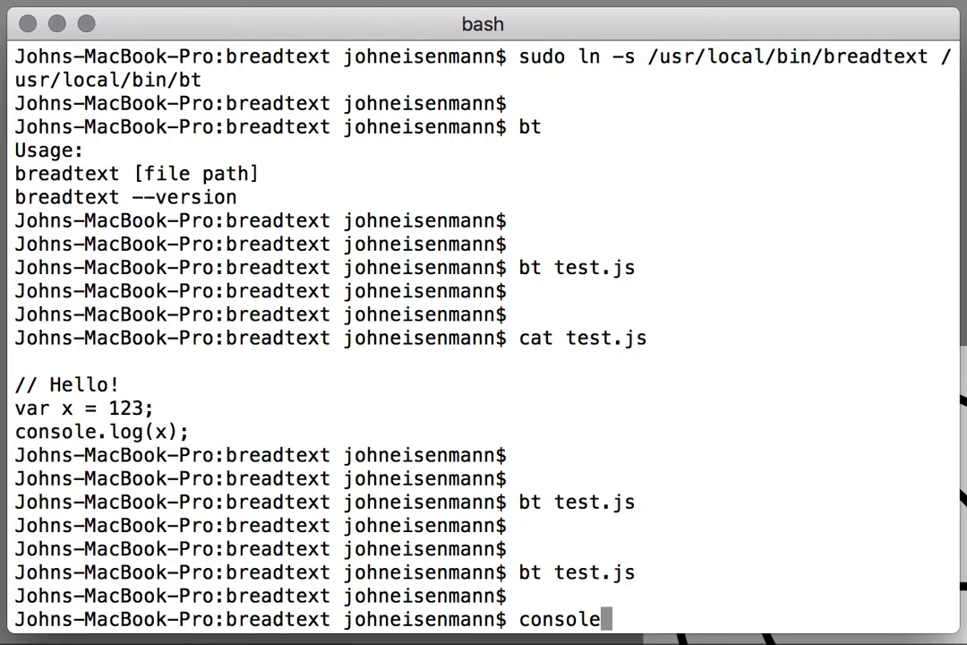
text(consol)
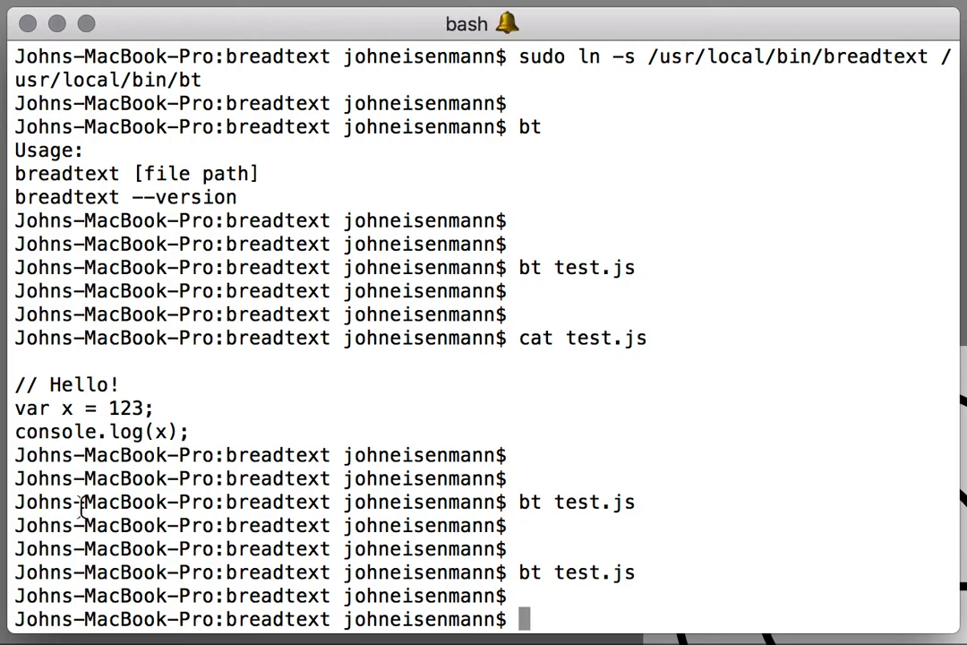
double_click(122, 549)
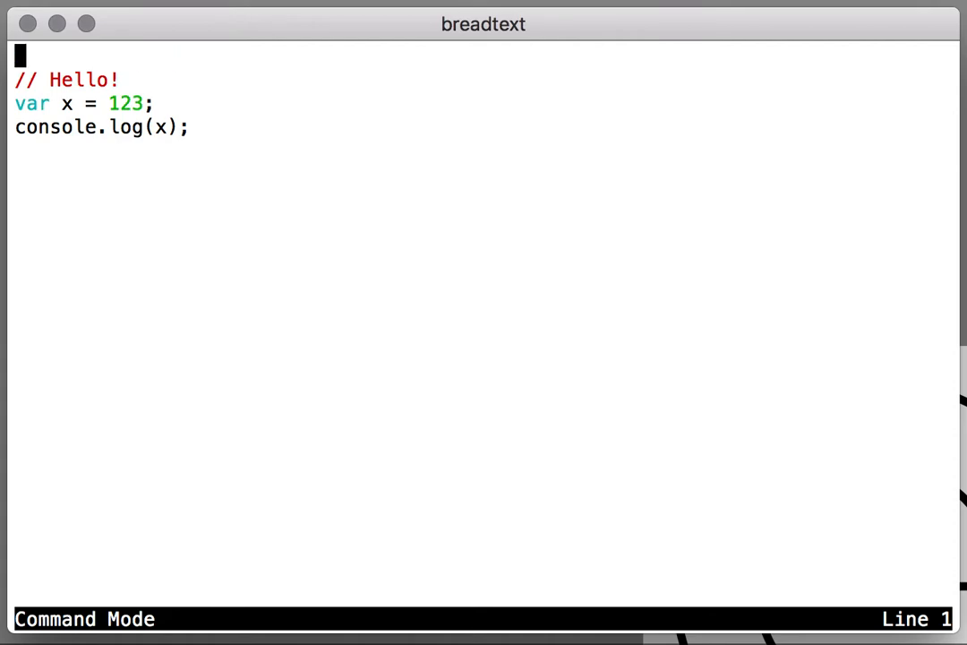
Step: Run /version, then /find BBB and change the matches to B1B, B2B, B3B and B4B
key(G)
text(/)
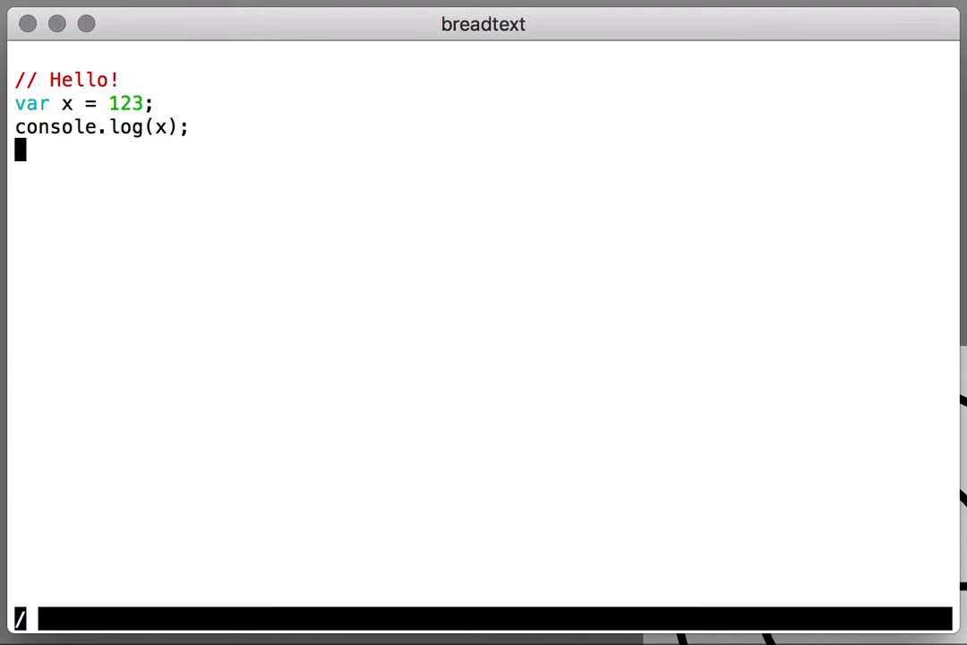
text(version)
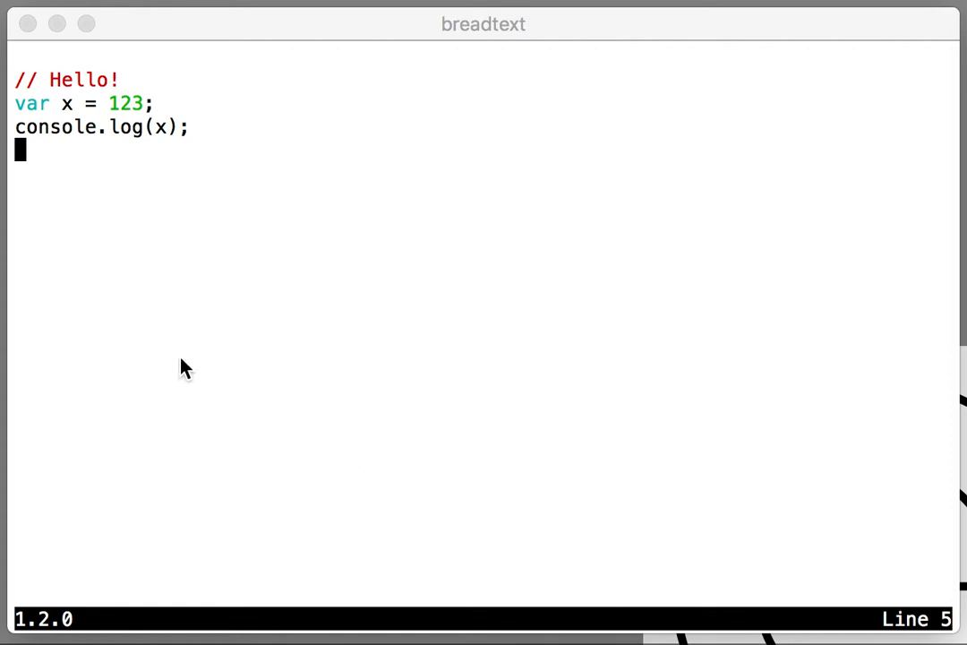
key(Escape)
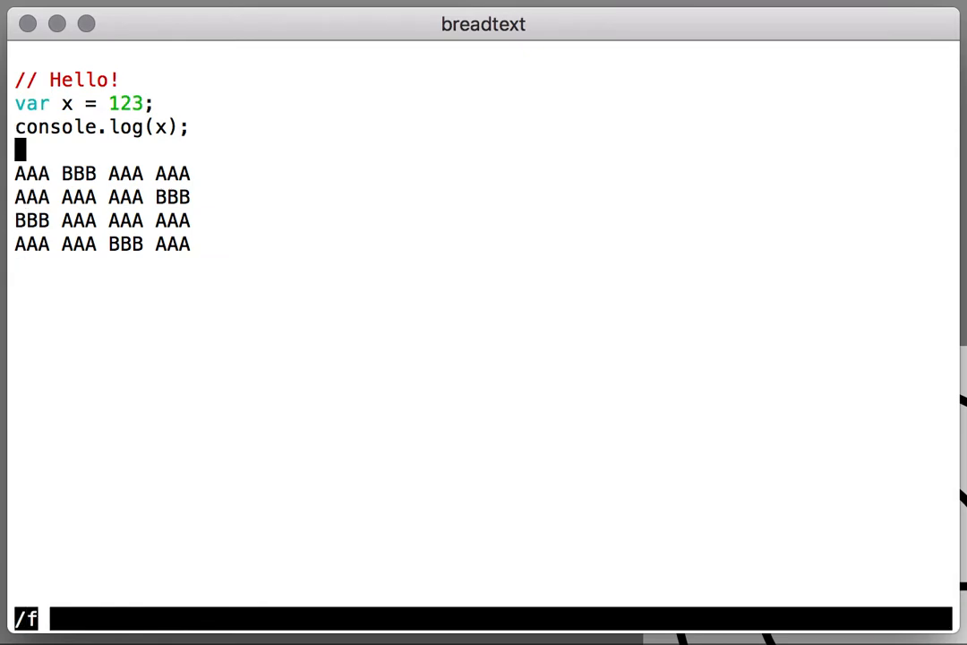
text(ind)
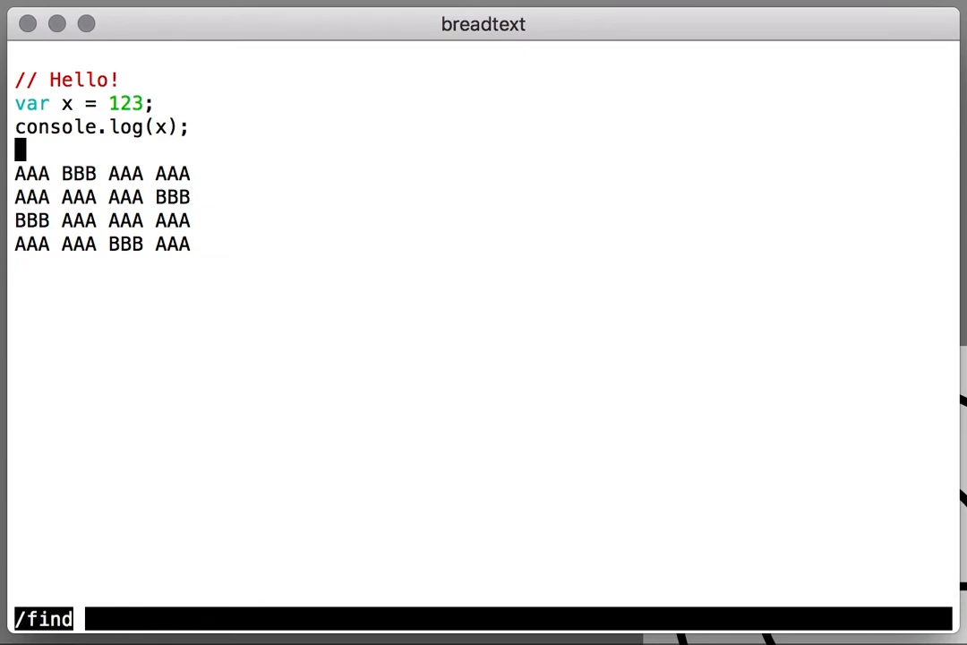
text(BBB)
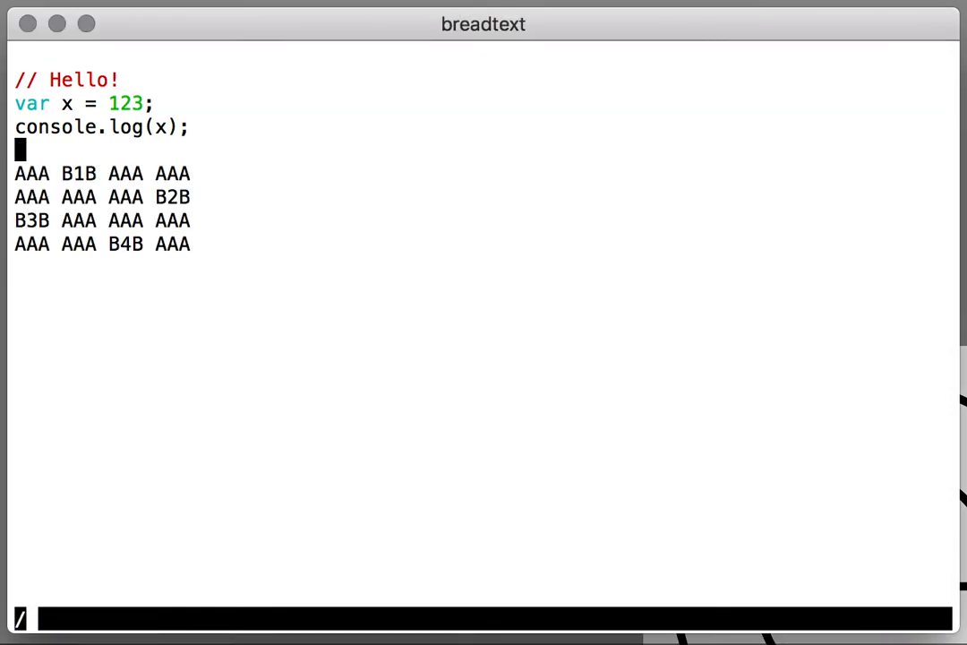
Step: Search with /regex B[0-9] to jump through the digit matches to B2B
text(regex)
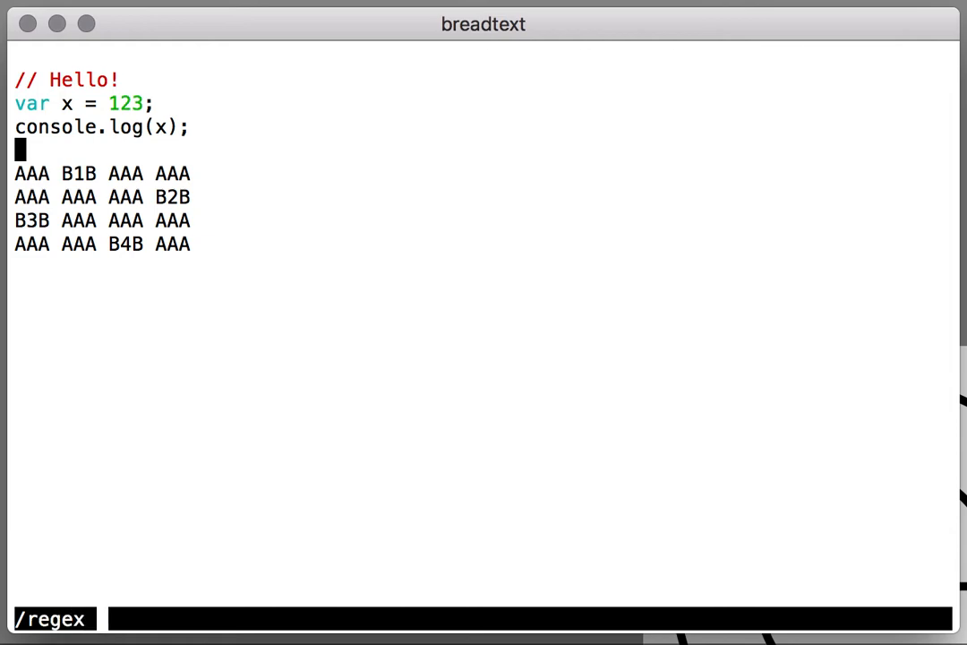
text(B[)
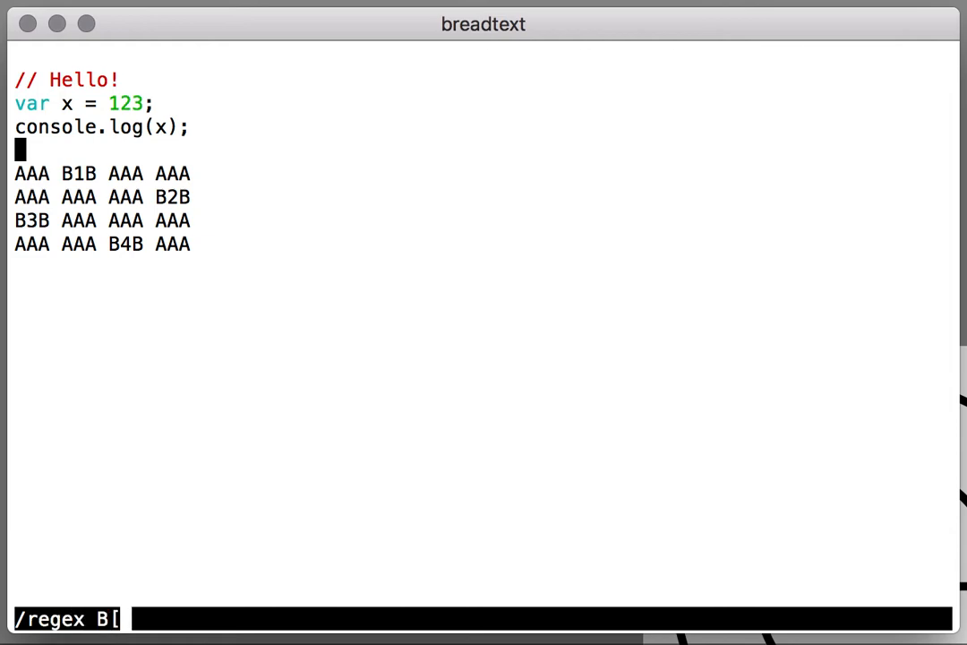
text(0-9])
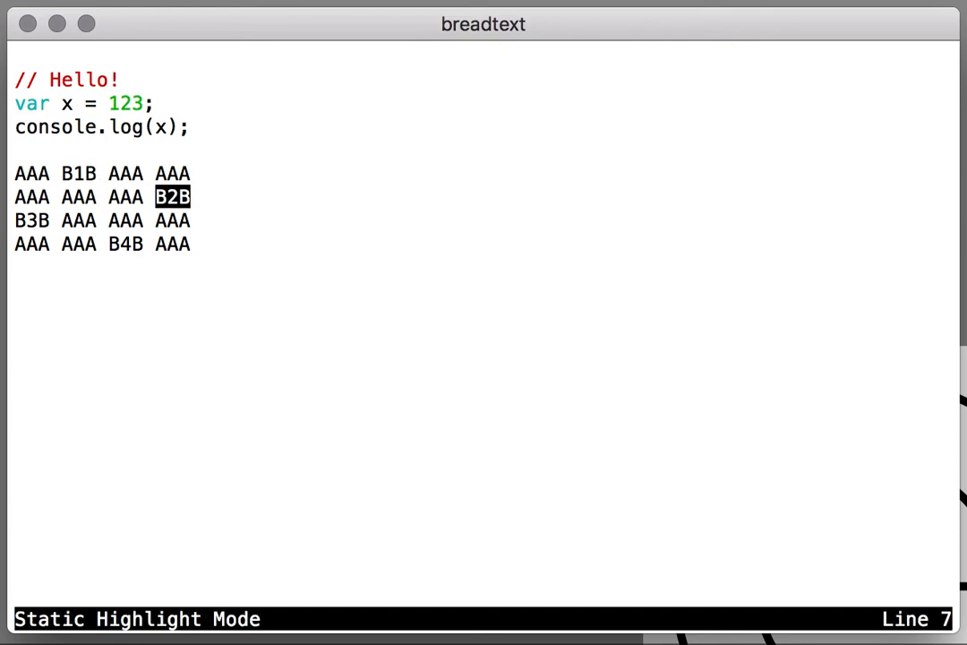
key(Up)
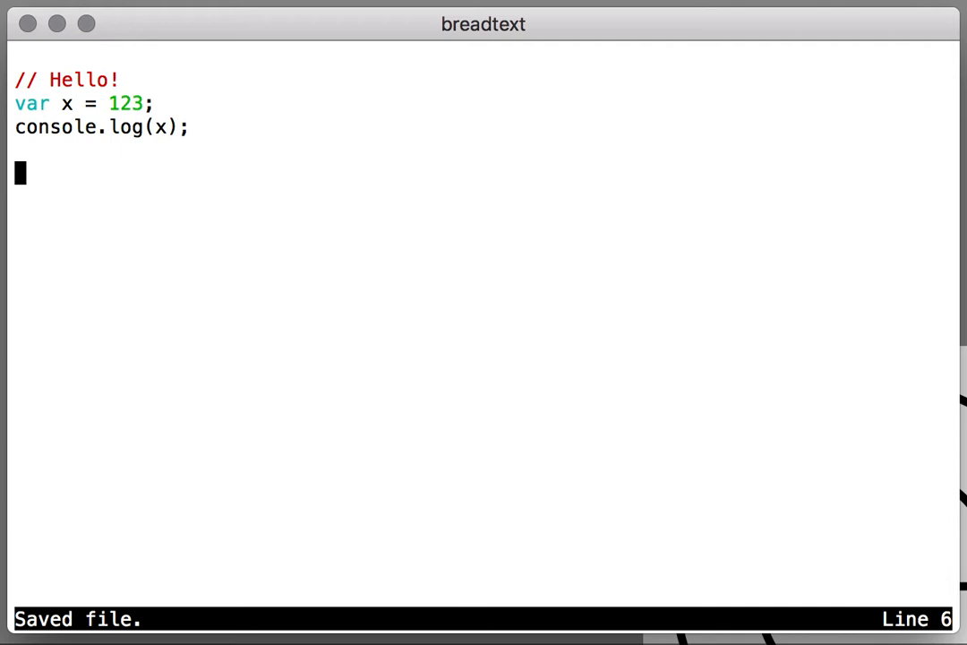
mouse_move(609, 283)
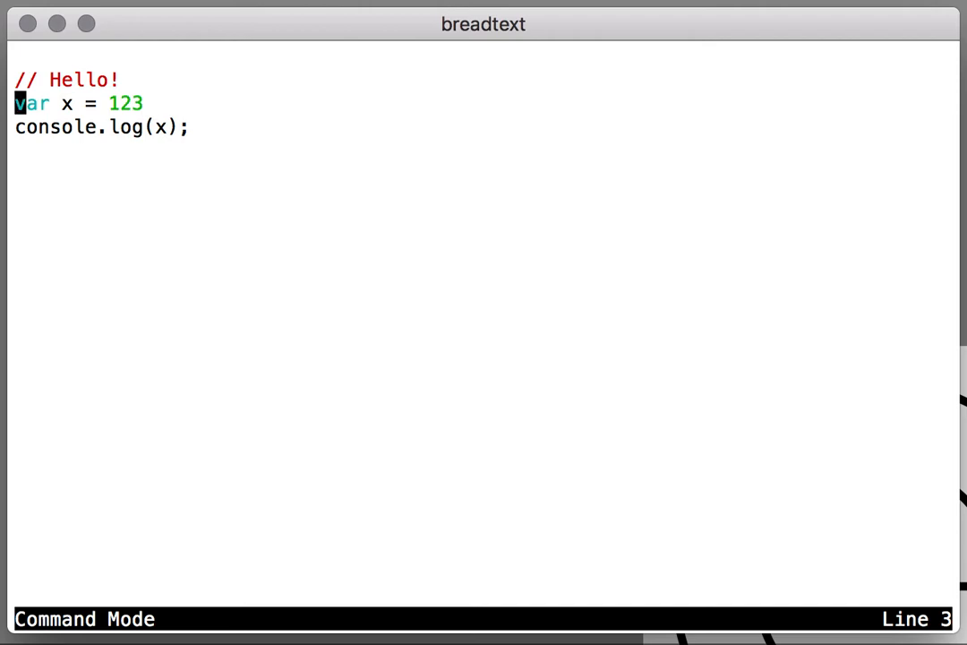
Step: Change the value to 124, add a temporary 'true' on line 6, then remove it and save
text(;)
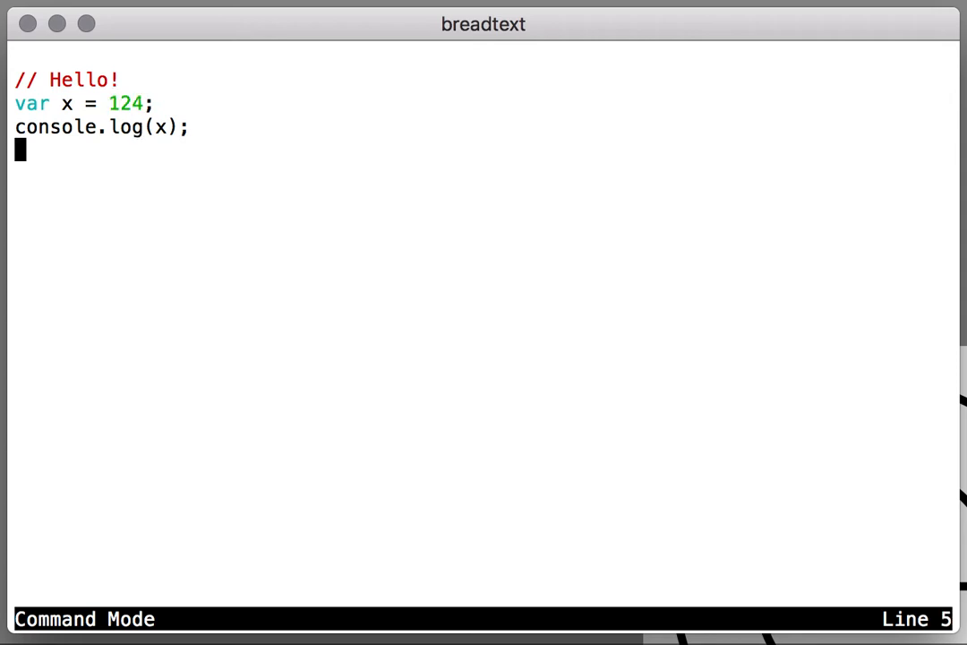
text(true)
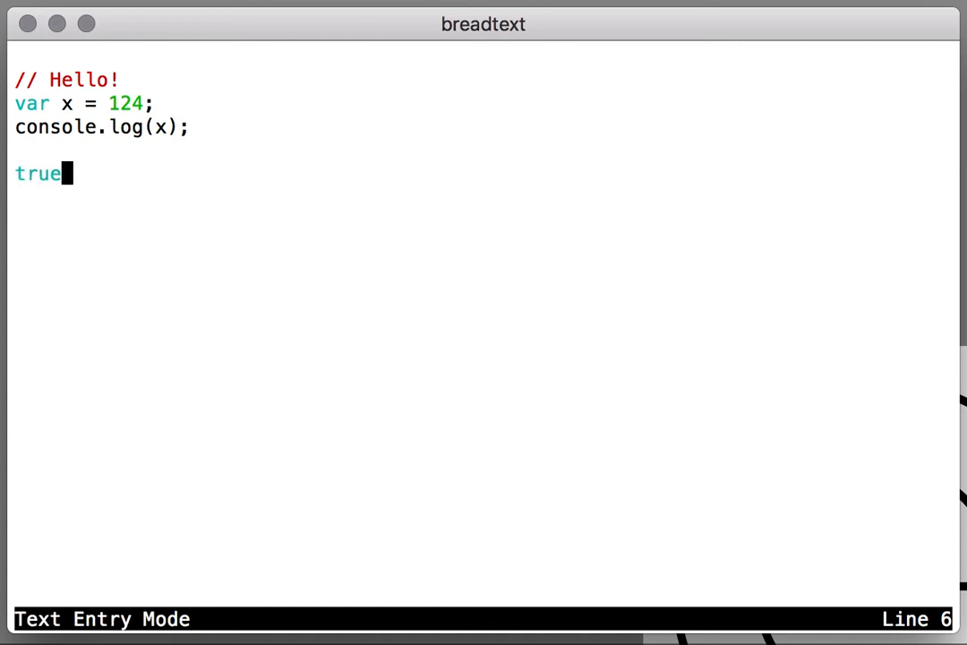
key(Escape)
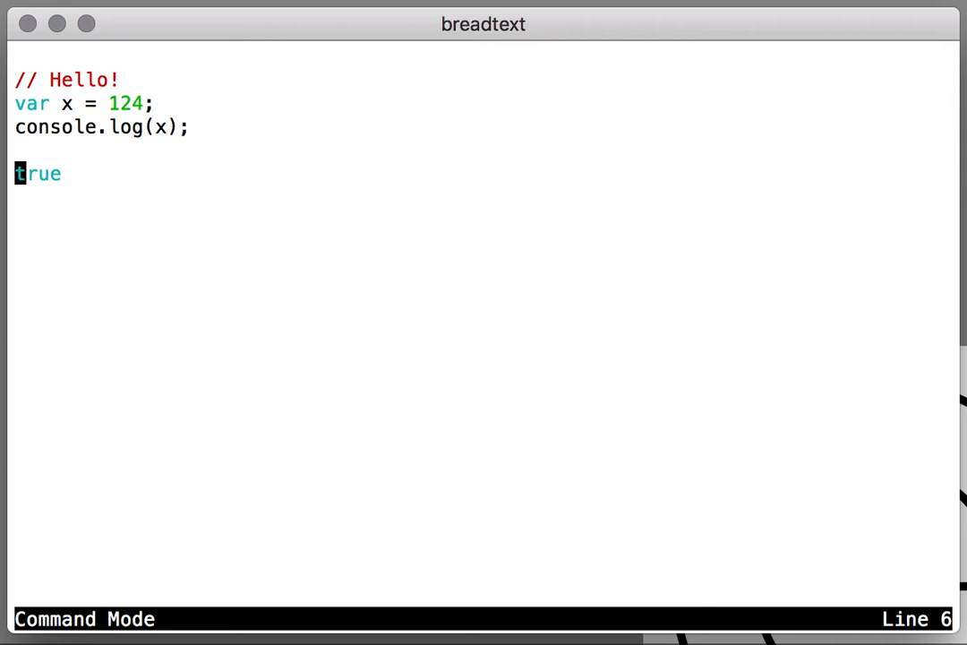
key(Ctrl+s)
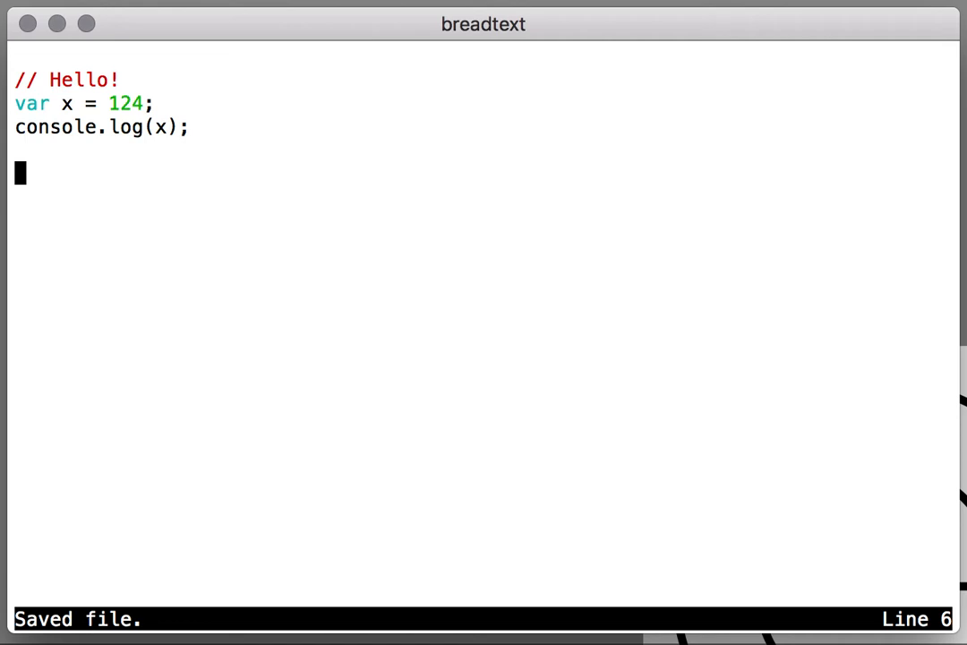
Step: Add a 'console.log(0);' line, return to Command Mode and quit to the shell
text(console.)
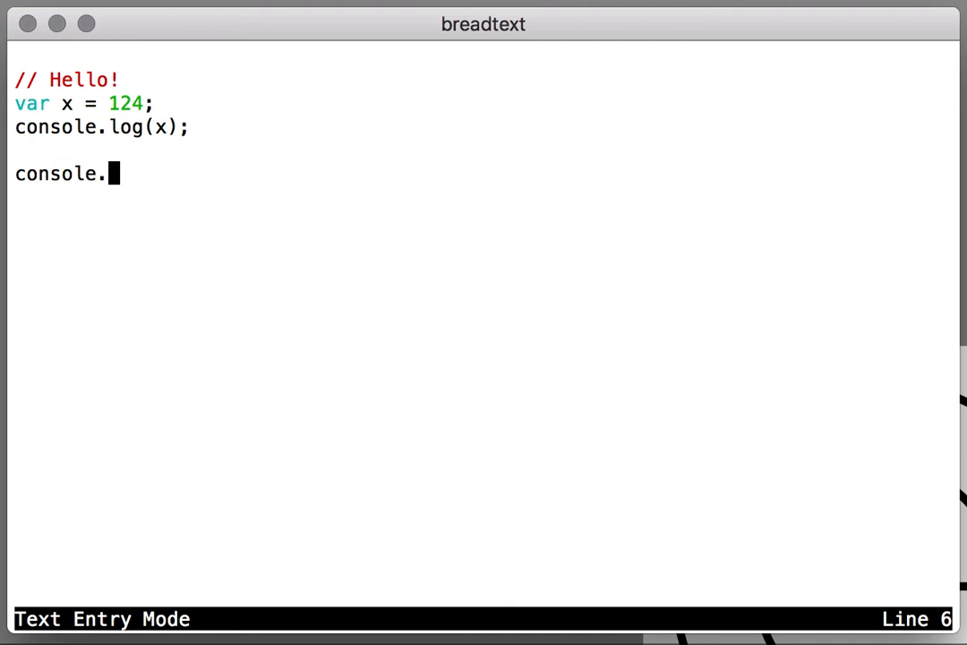
text(log(0))
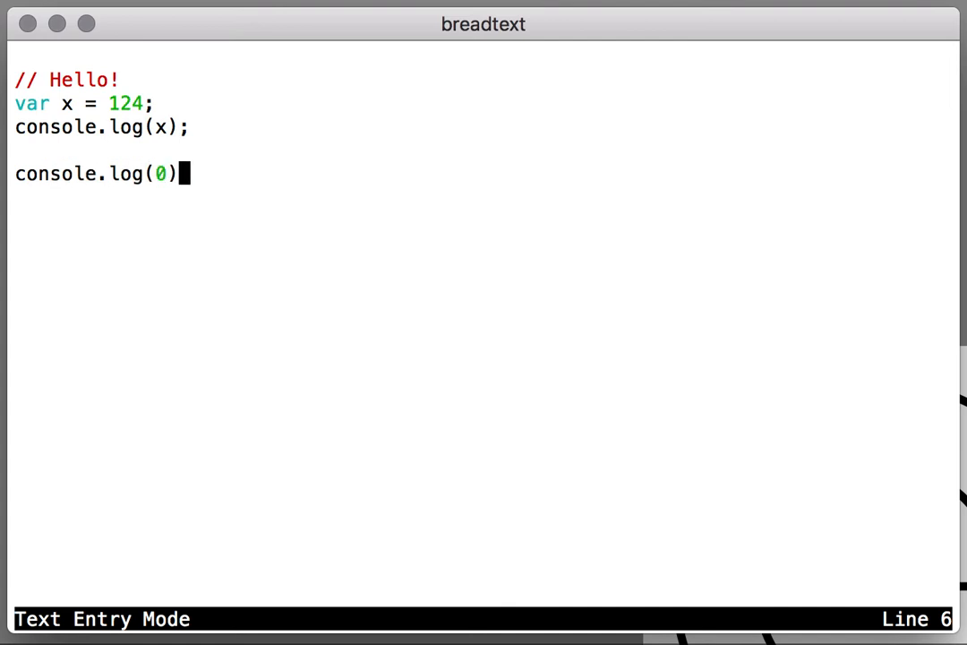
text(;)
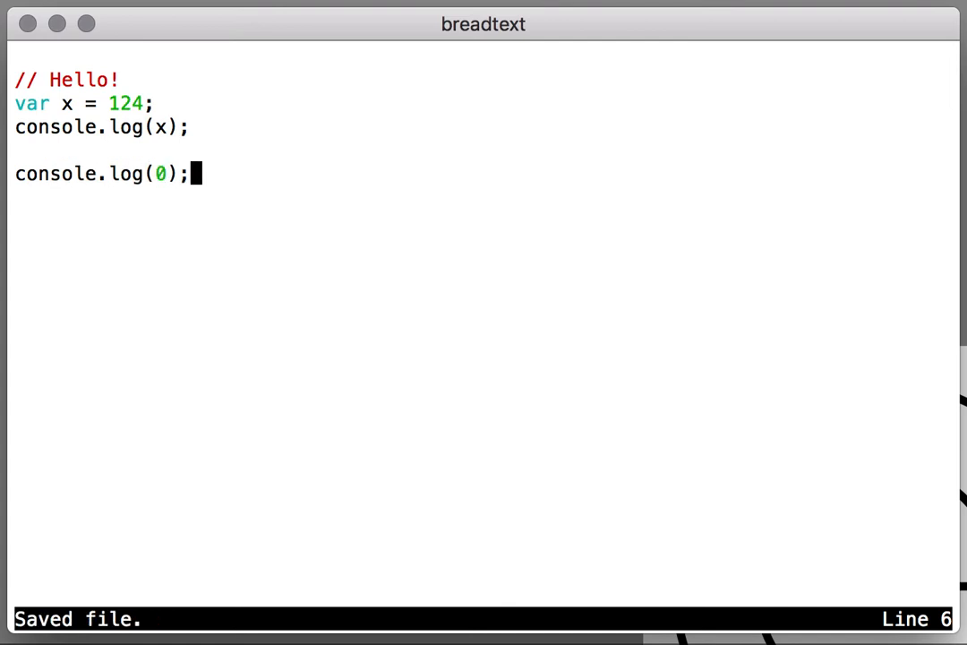
key(Escape)
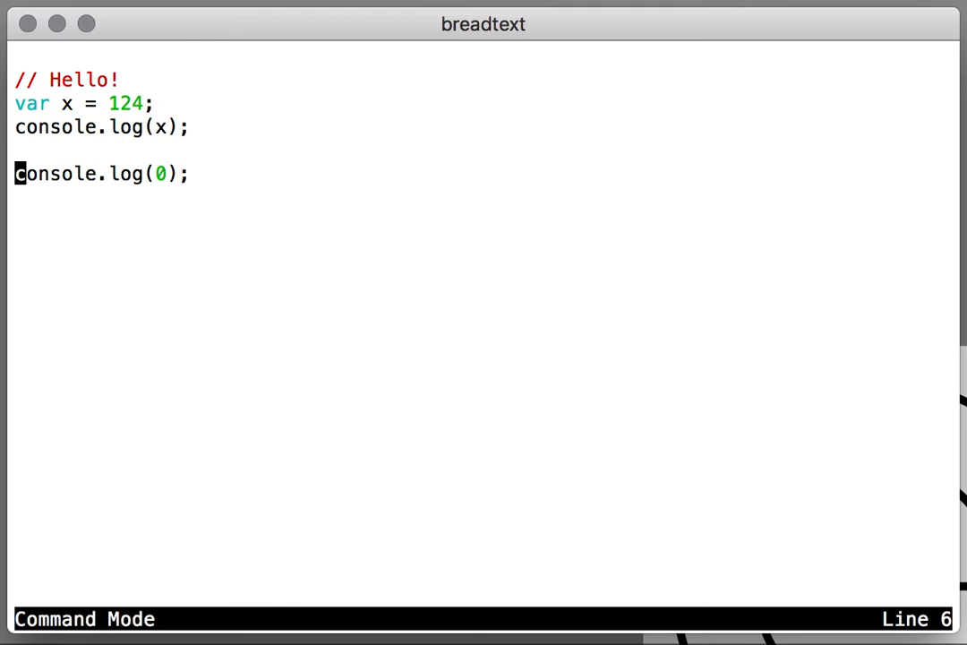
key(q)
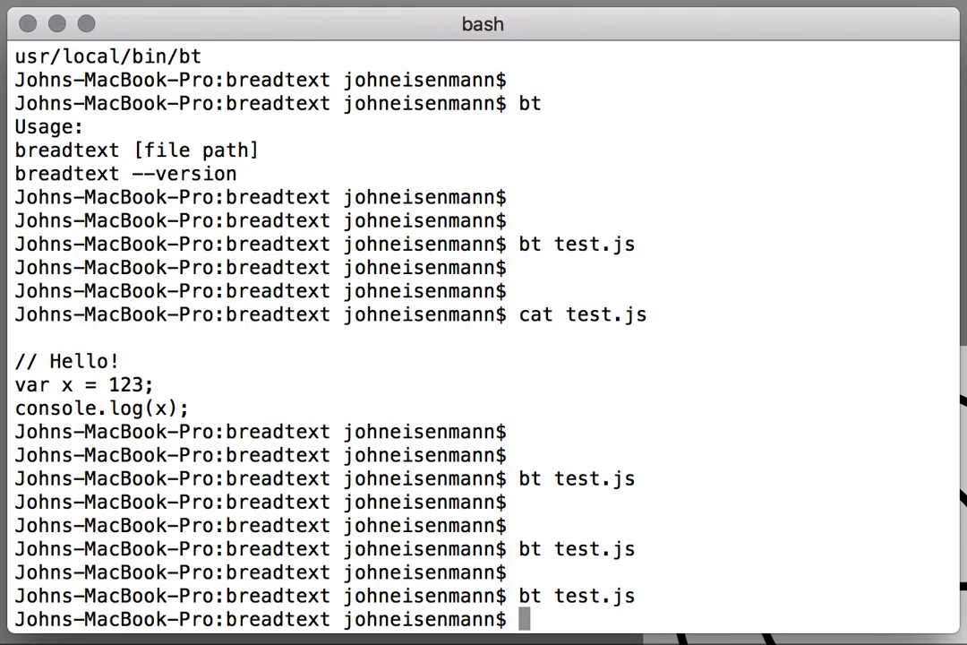
Step: Run bt ~/.breadtextrc.btsl at the bash prompt to open the empty startup script
scroll(down, 3)
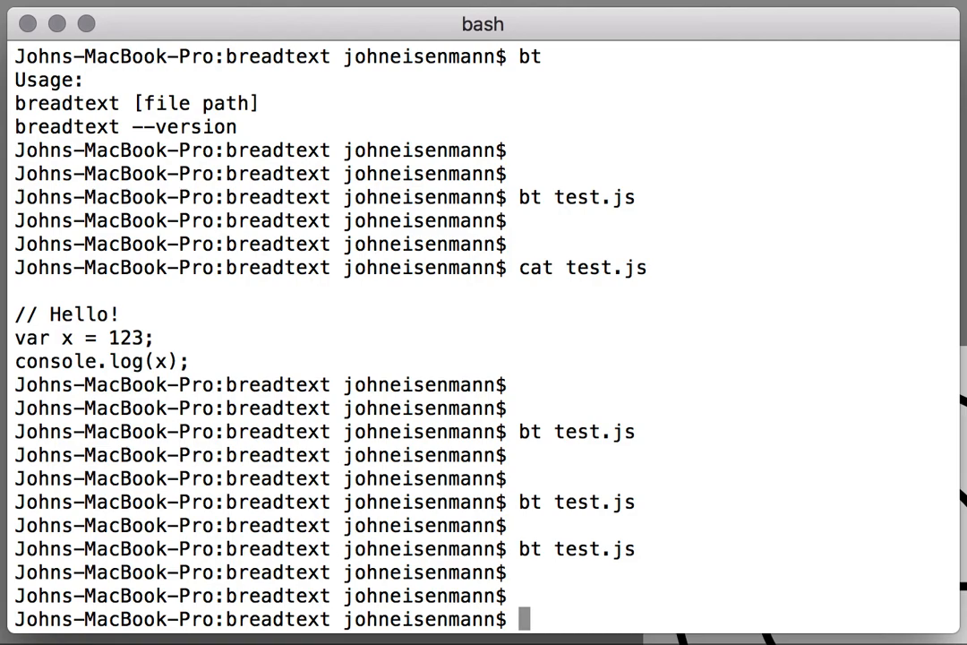
text(bt)
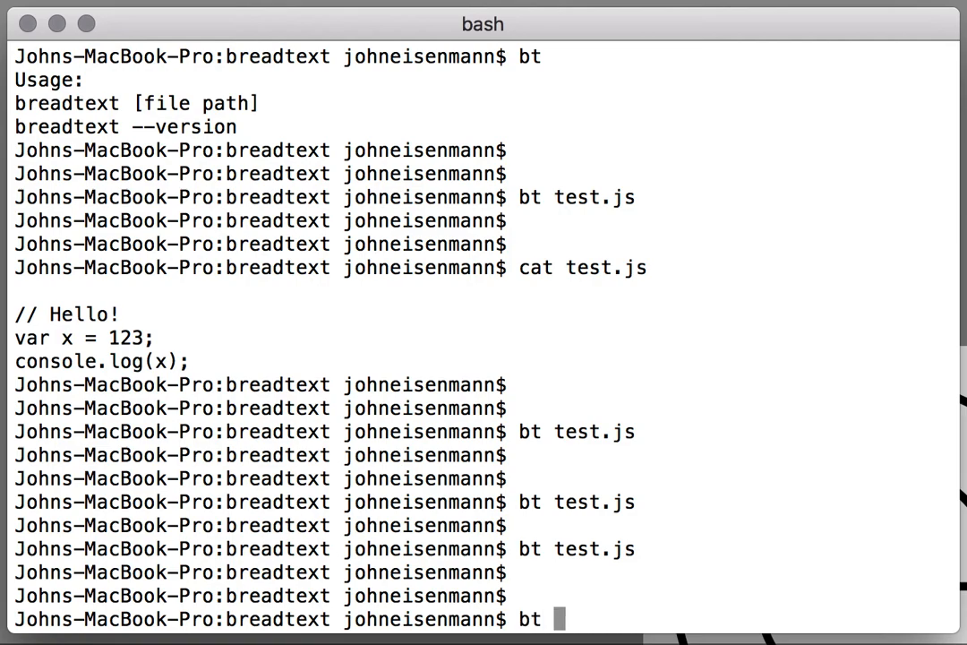
text(~)
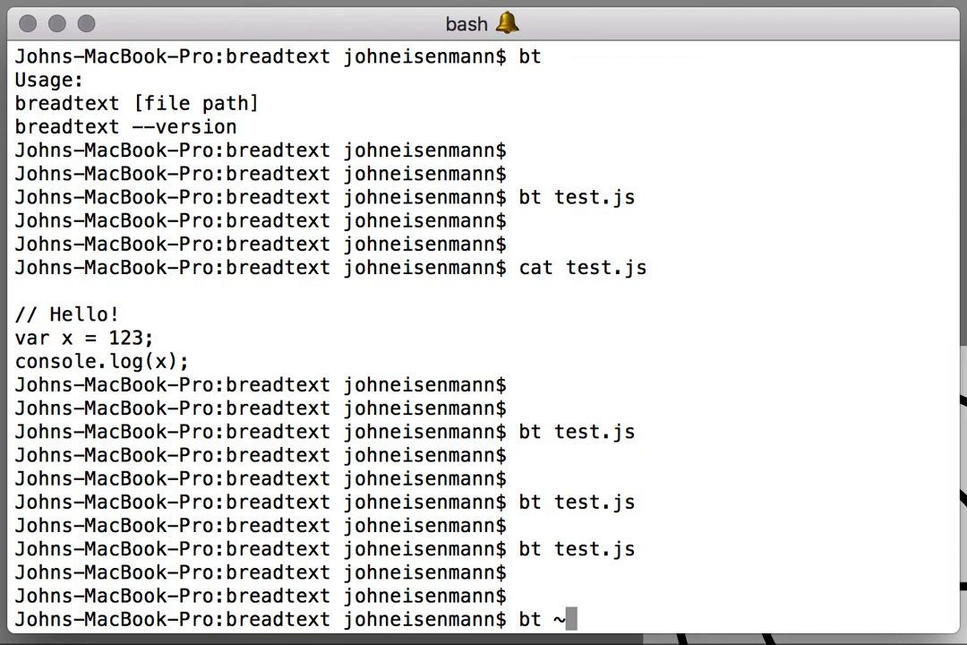
text(/.breadtextrc.b)
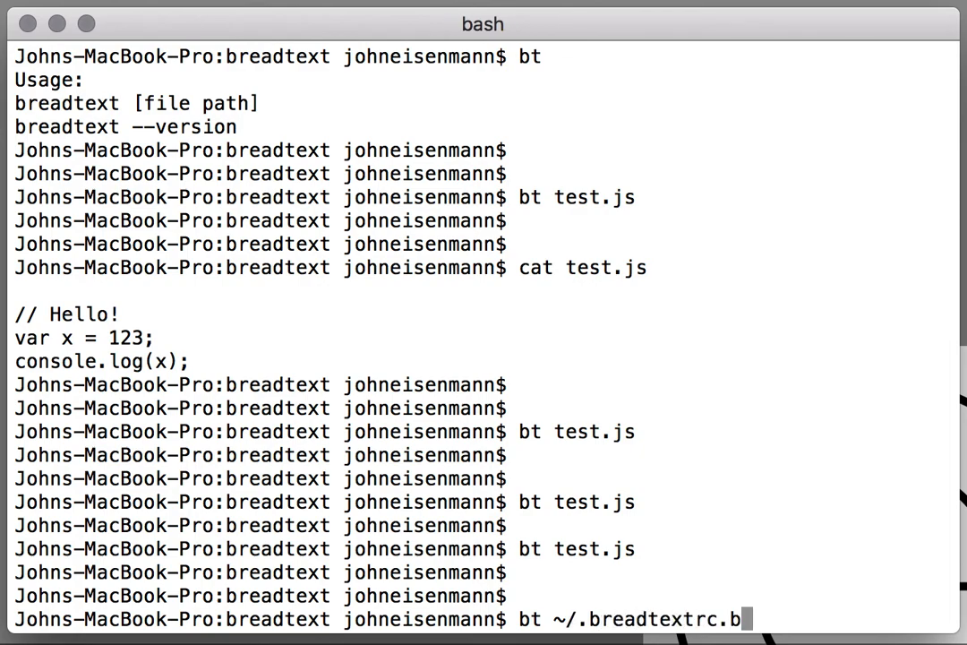
key(Return)
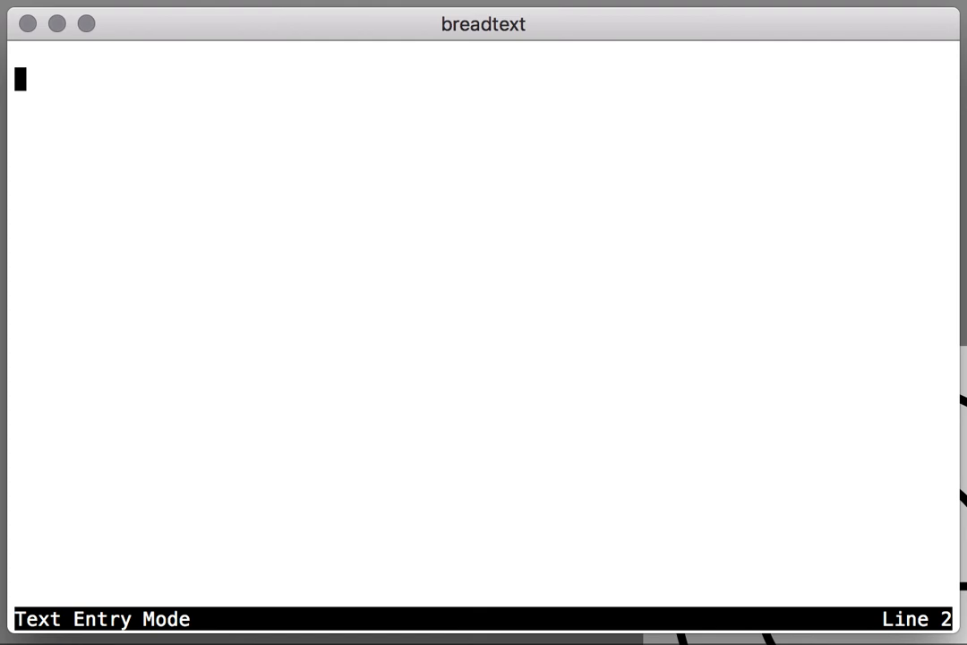
Step: Type notifyUser("Hello world!") into the startup script
text(notifyu)
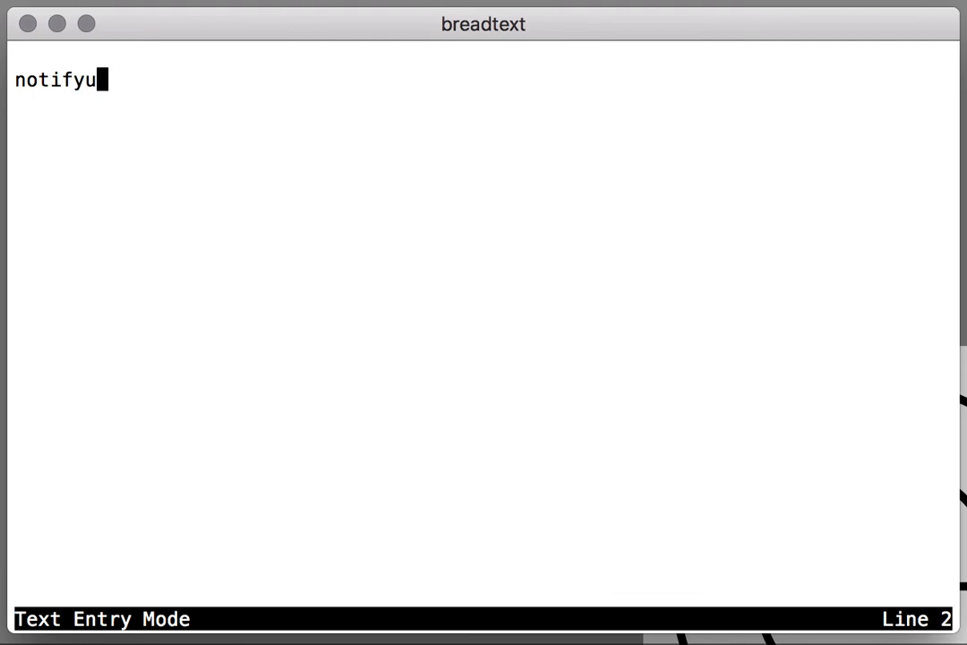
text(ser("H)
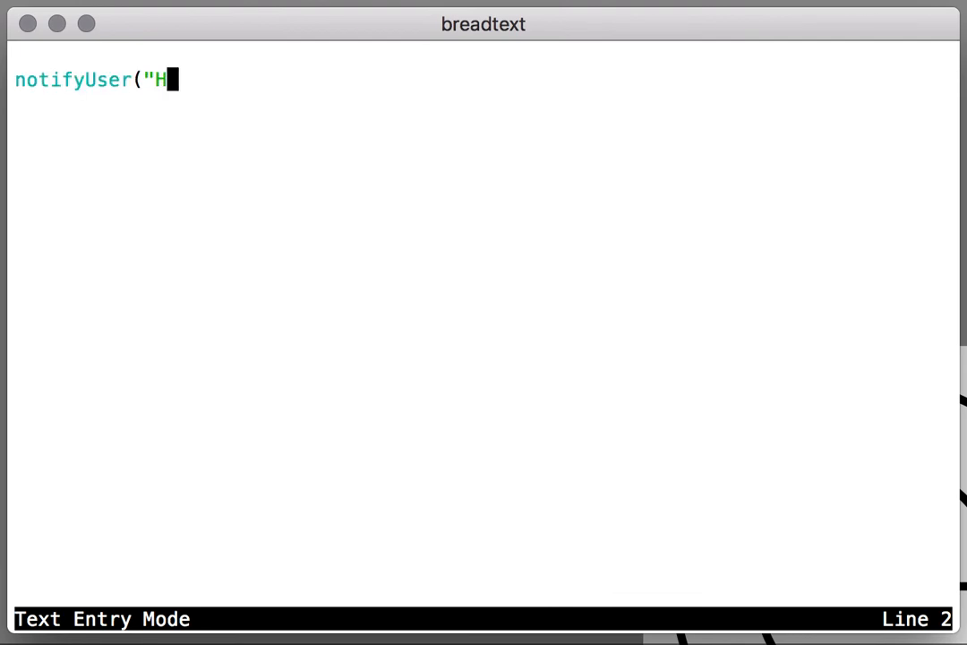
text(ello world!')
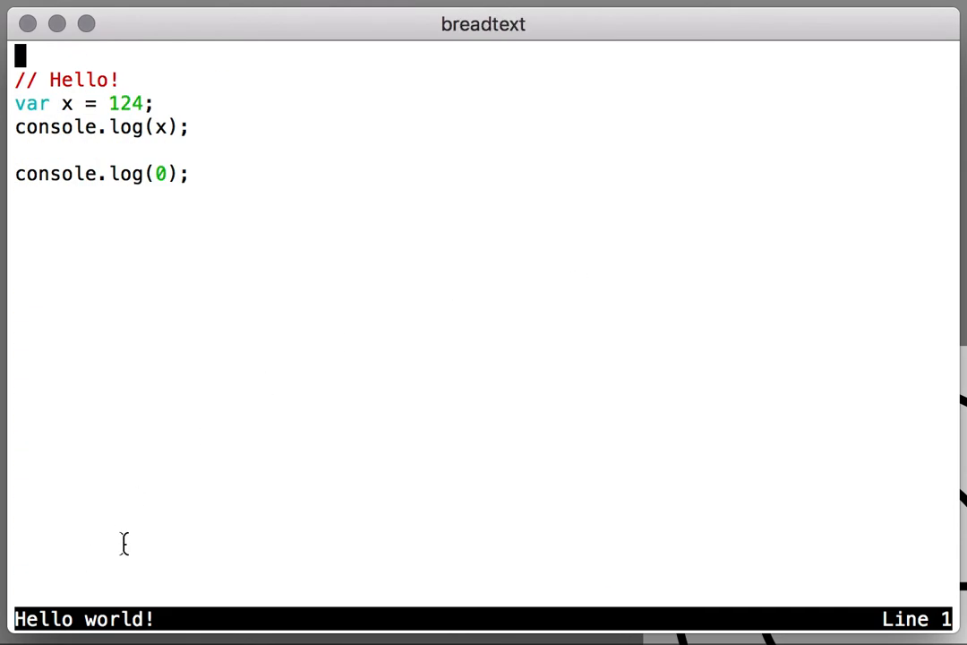
mouse_move(360, 452)
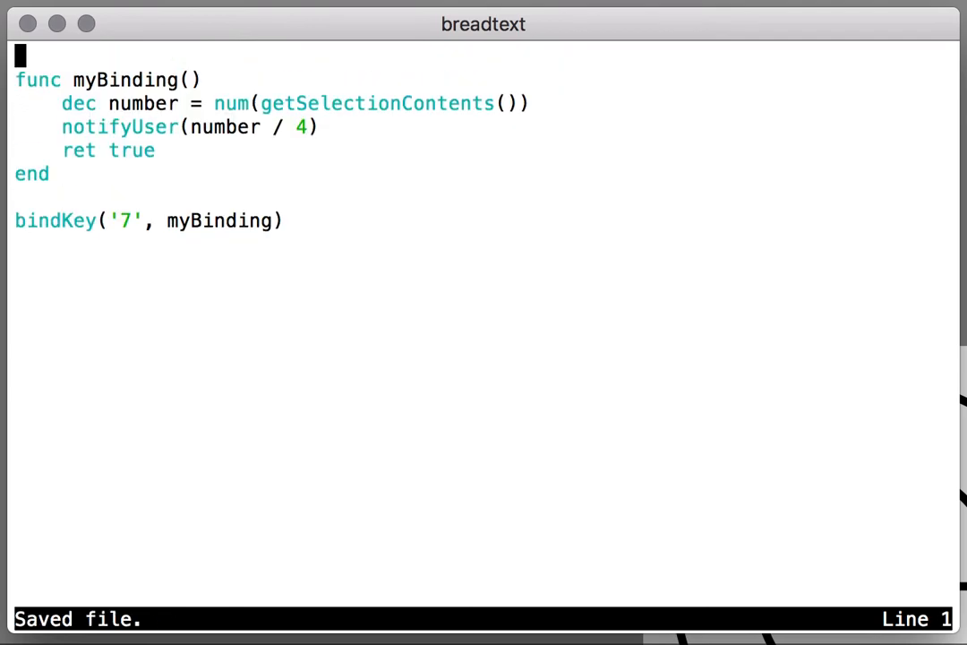
Step: Leave the saved startup script containing the myBinding divide-by-4 function
key(Escape)
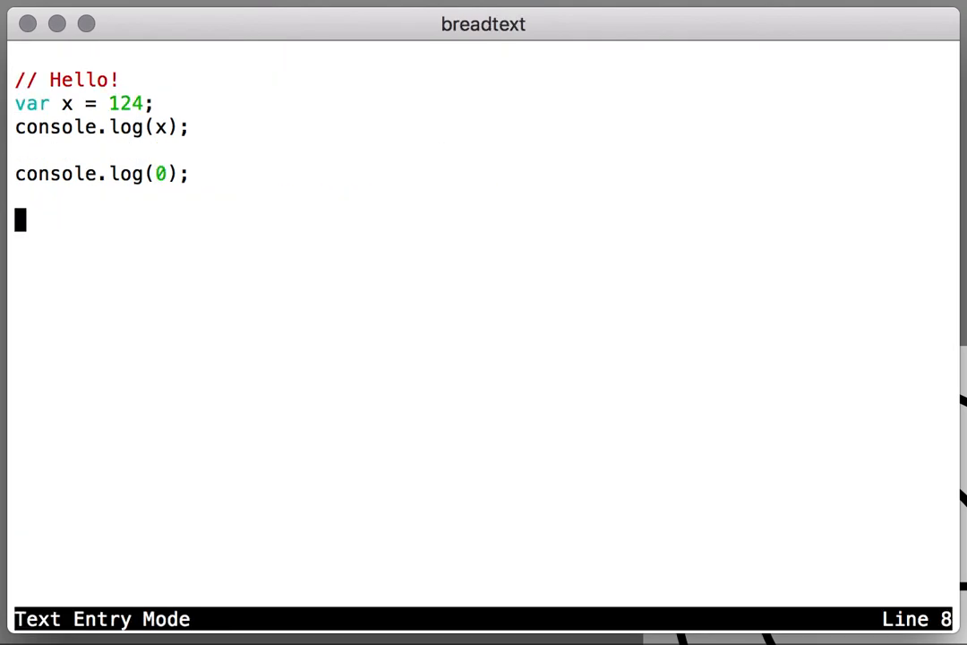
Step: Add 12, 400 and 1000 below the code, then clear the highlight on 1000
text(12)
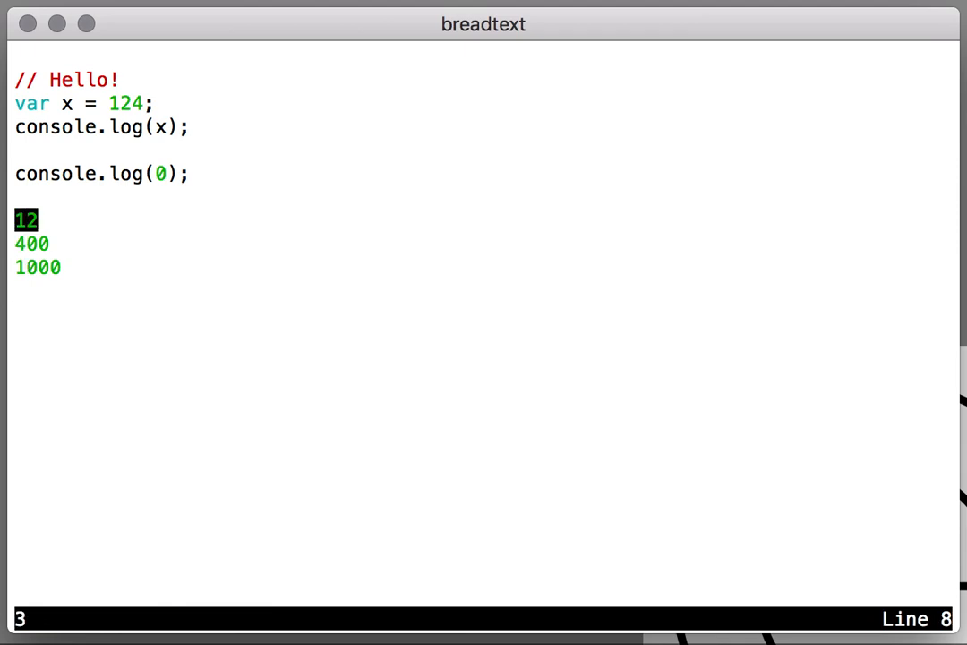
mouse_move(153, 540)
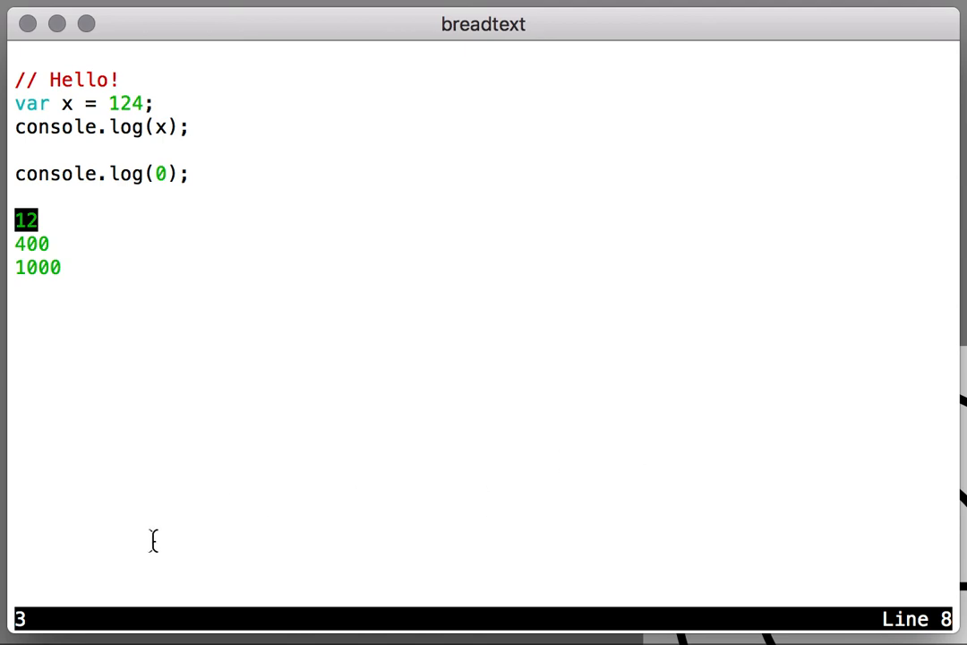
mouse_move(453, 383)
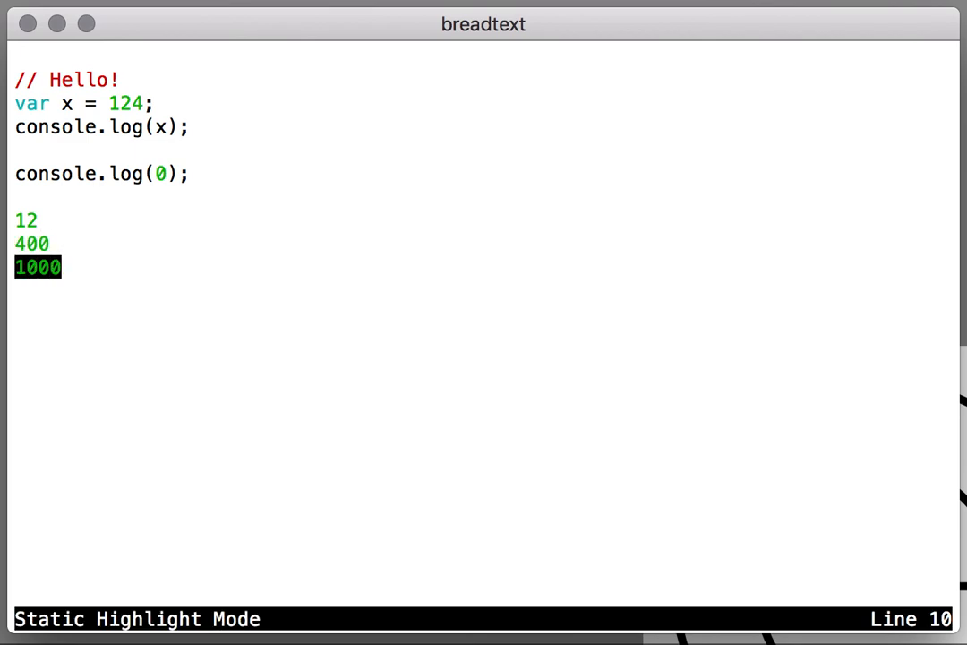
key(Escape)
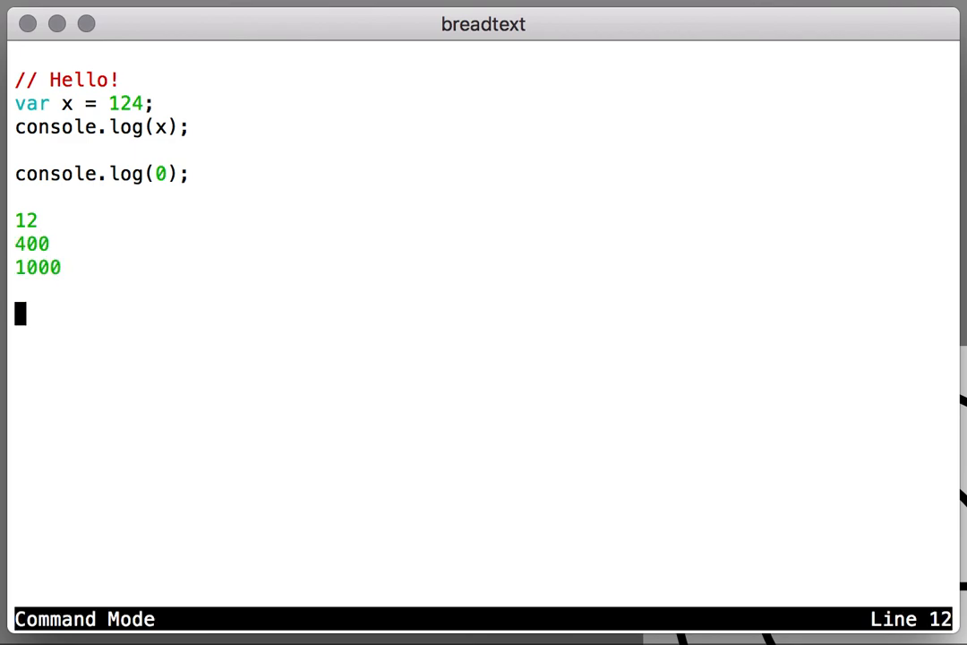